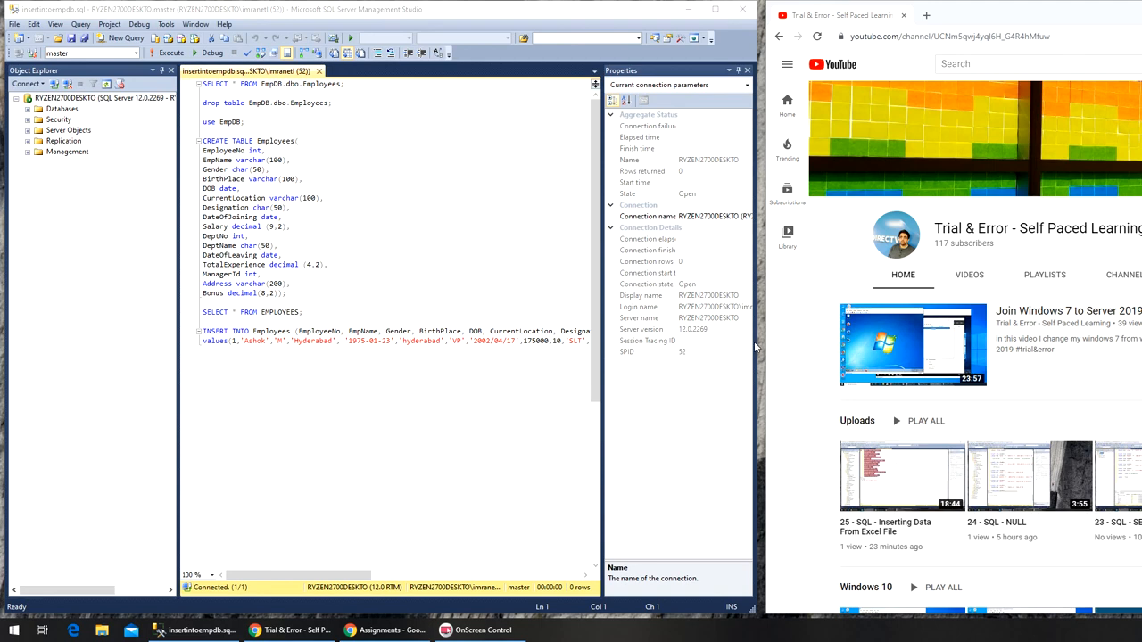
mouse_move(1085, 18)
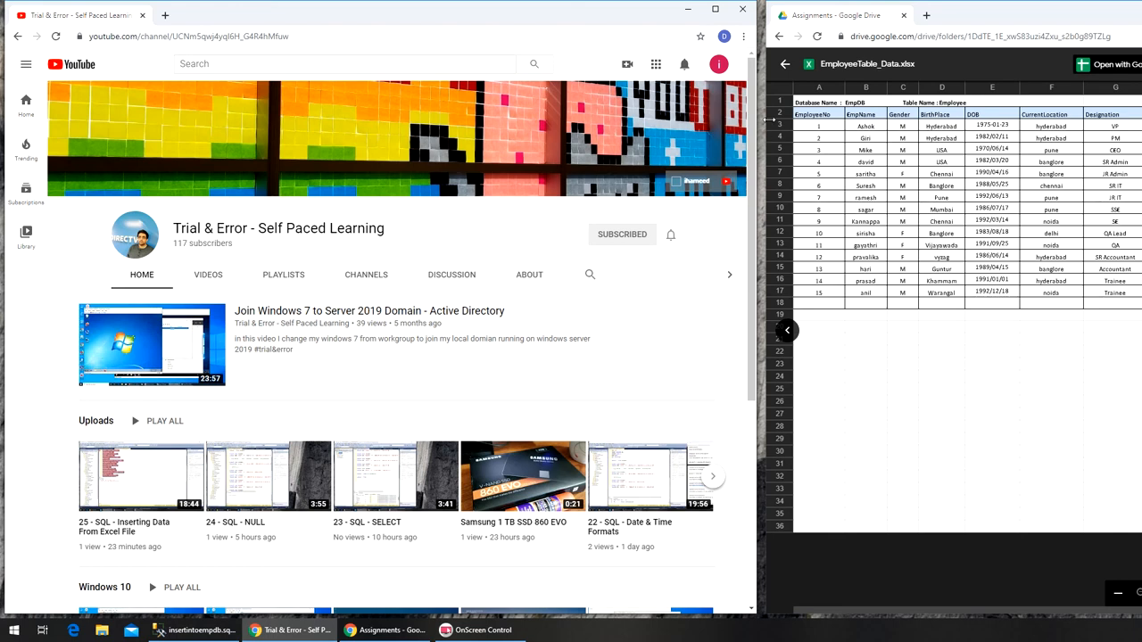
Bring the SSMS window with the Employees script to the front and maximize it
left_click(178, 628)
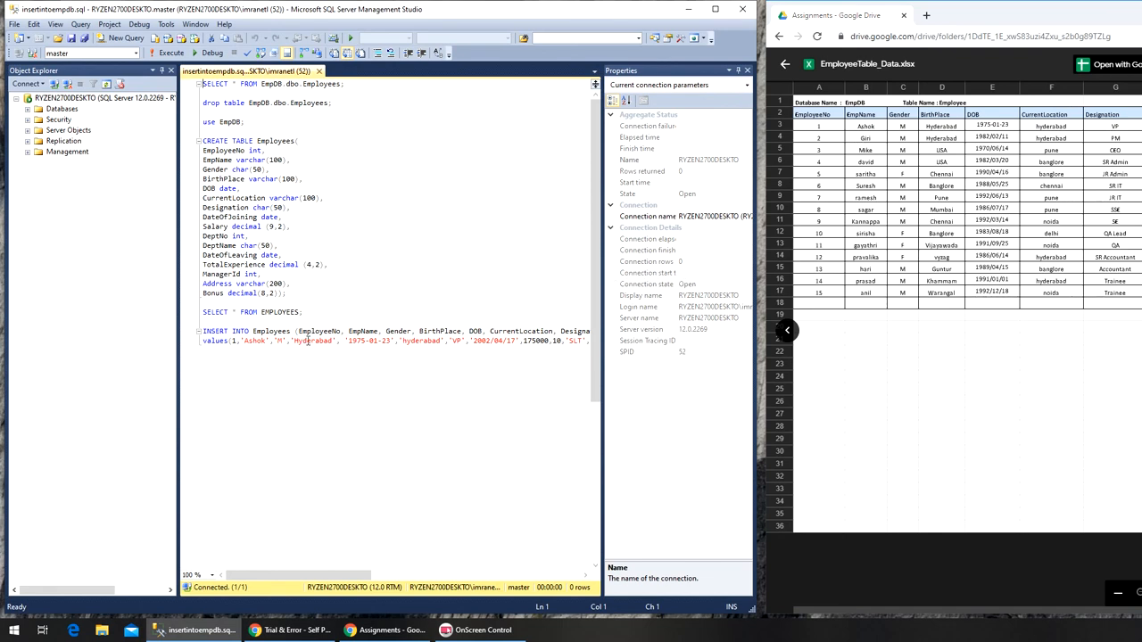
mouse_move(882, 278)
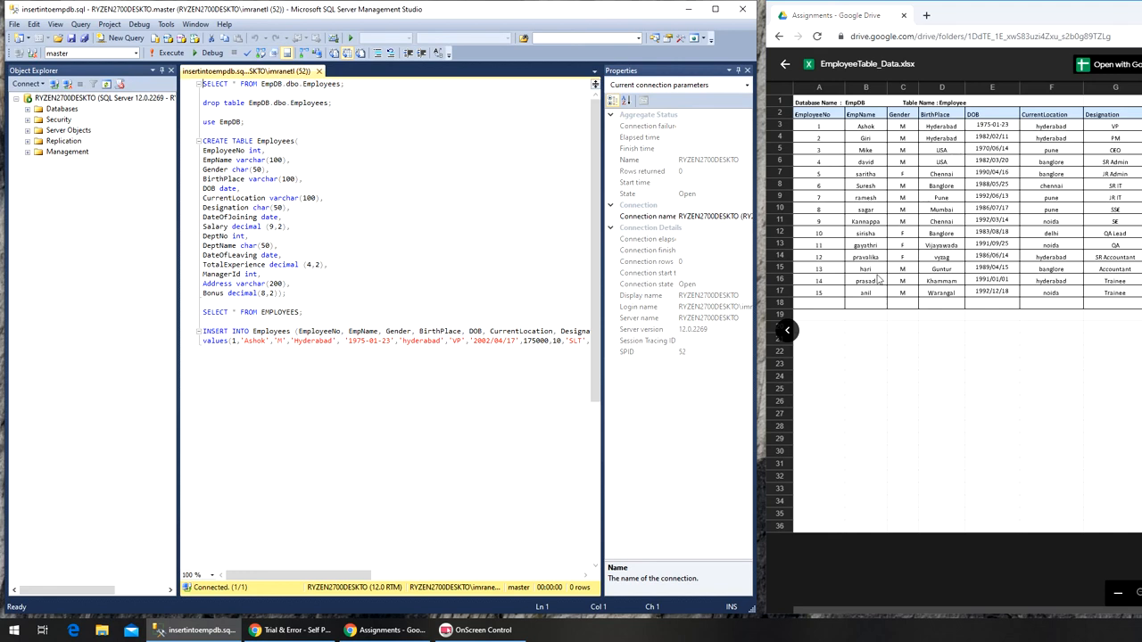
mouse_move(999, 135)
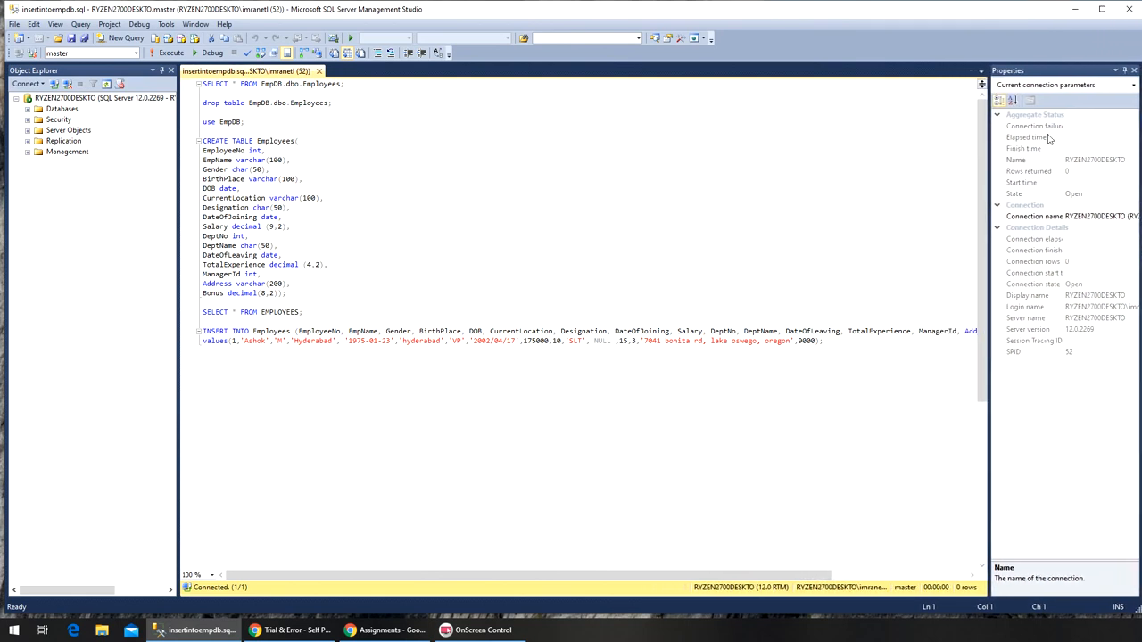
Enlarge the editor zoom and start a second INSERT INTO Employees line below the first
left_click(212, 575)
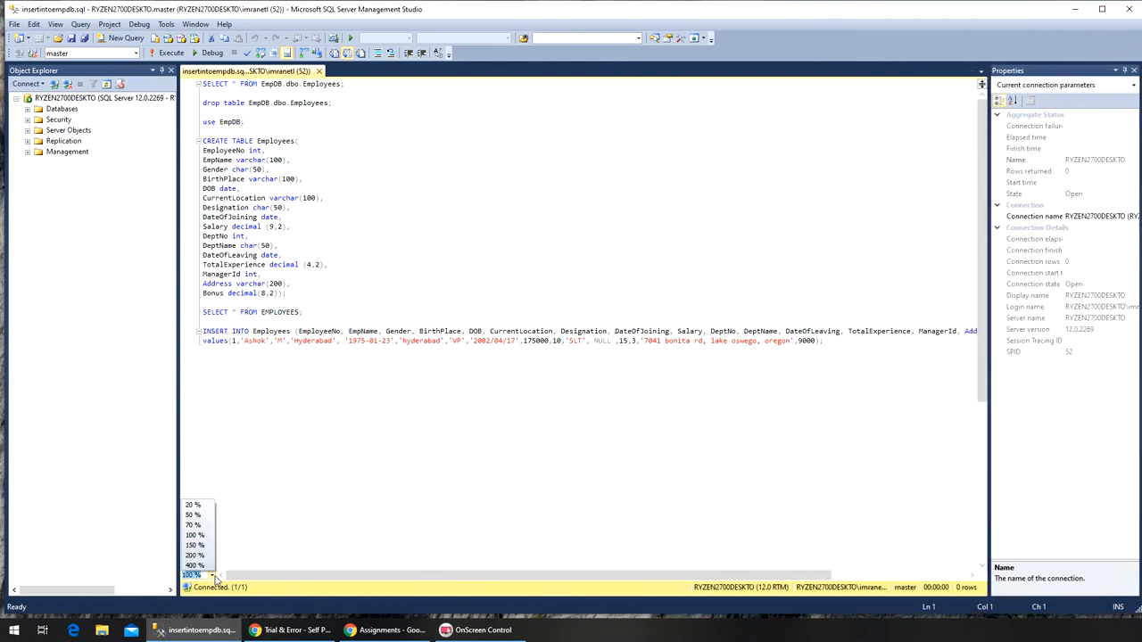
left_click(193, 589)
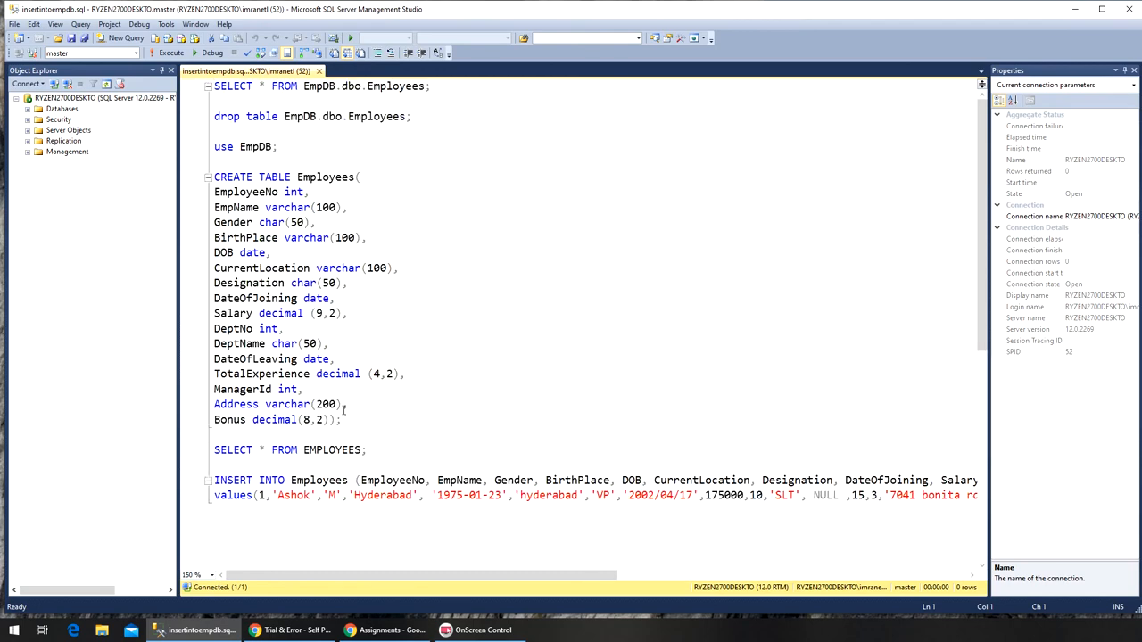
scroll("down", 3)
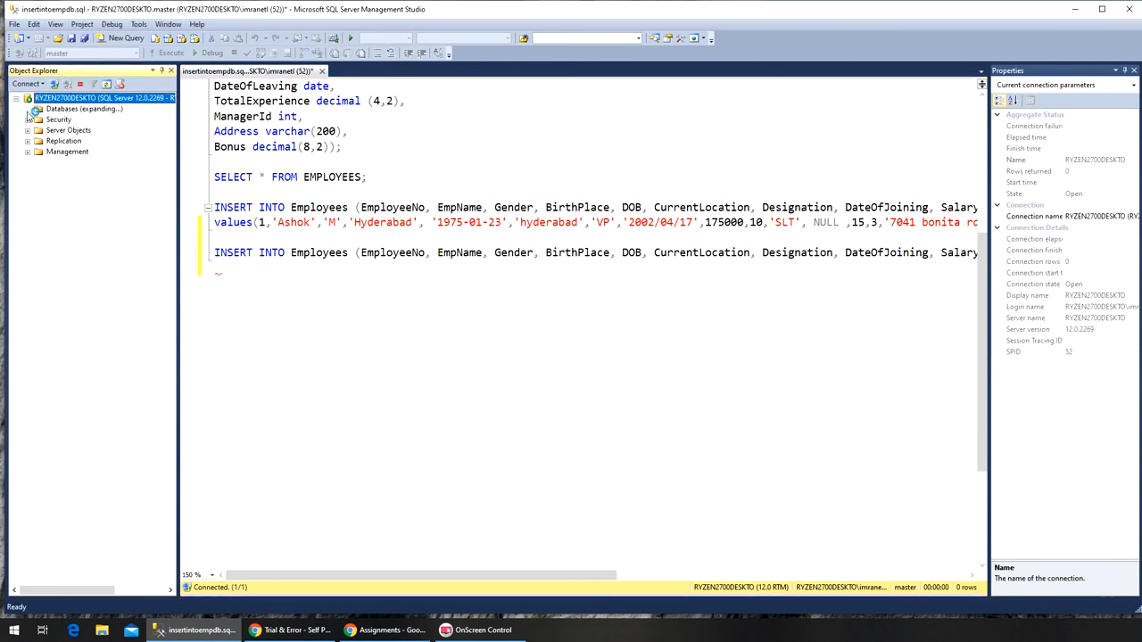
Run 'use EmpDB;' and expand Databases > EmpDB > Tables to show dbo.Employees
left_click(25, 109)
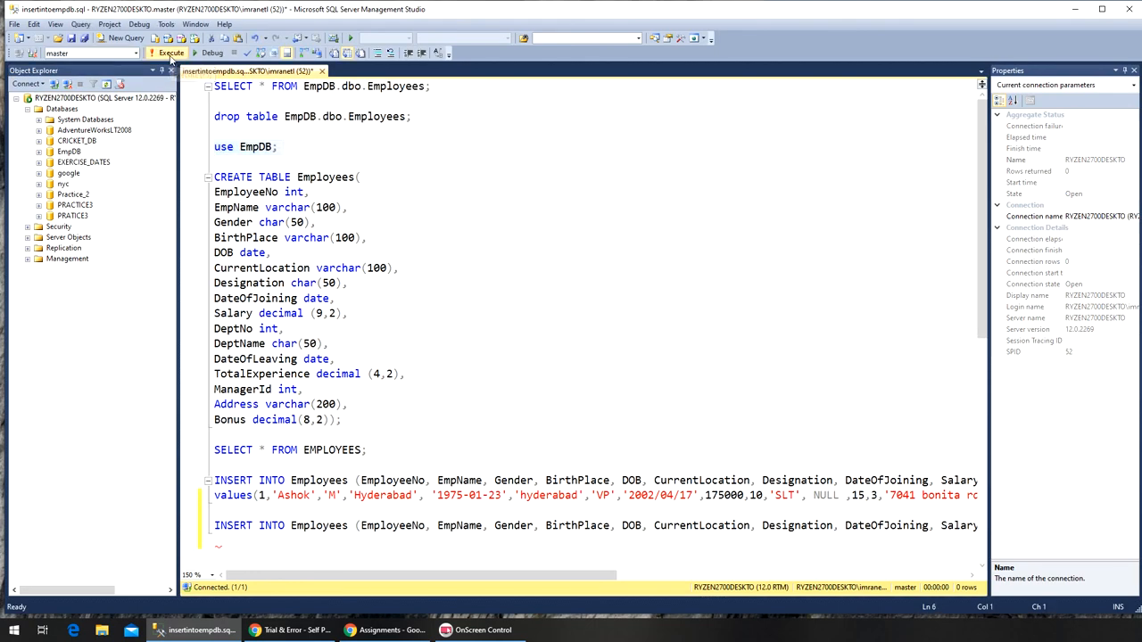
left_click(175, 55)
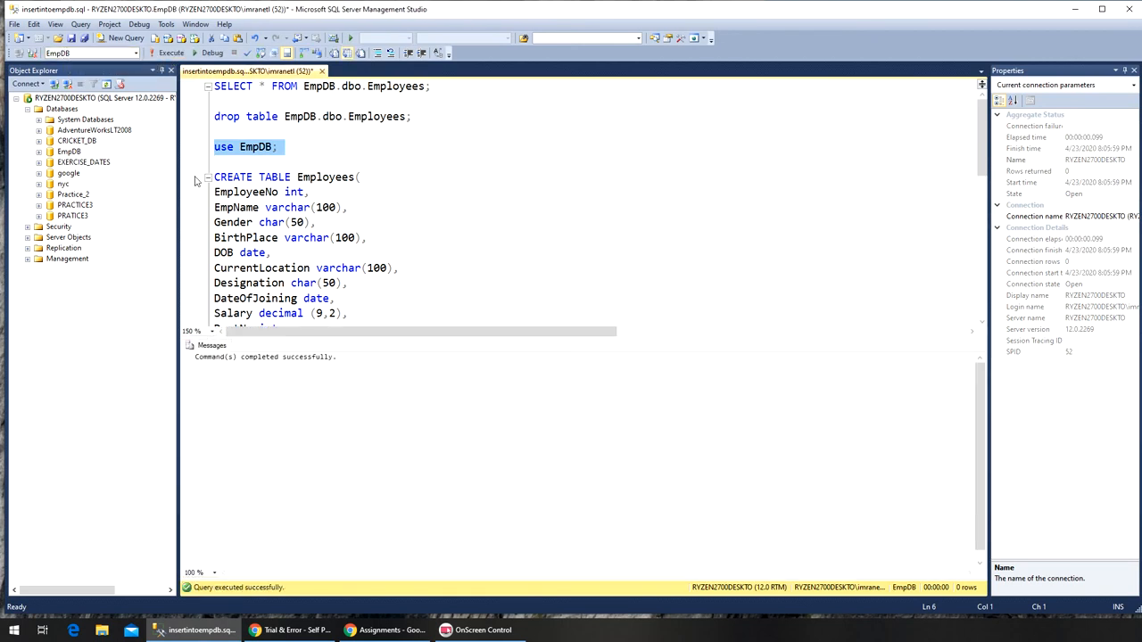
left_click(43, 150)
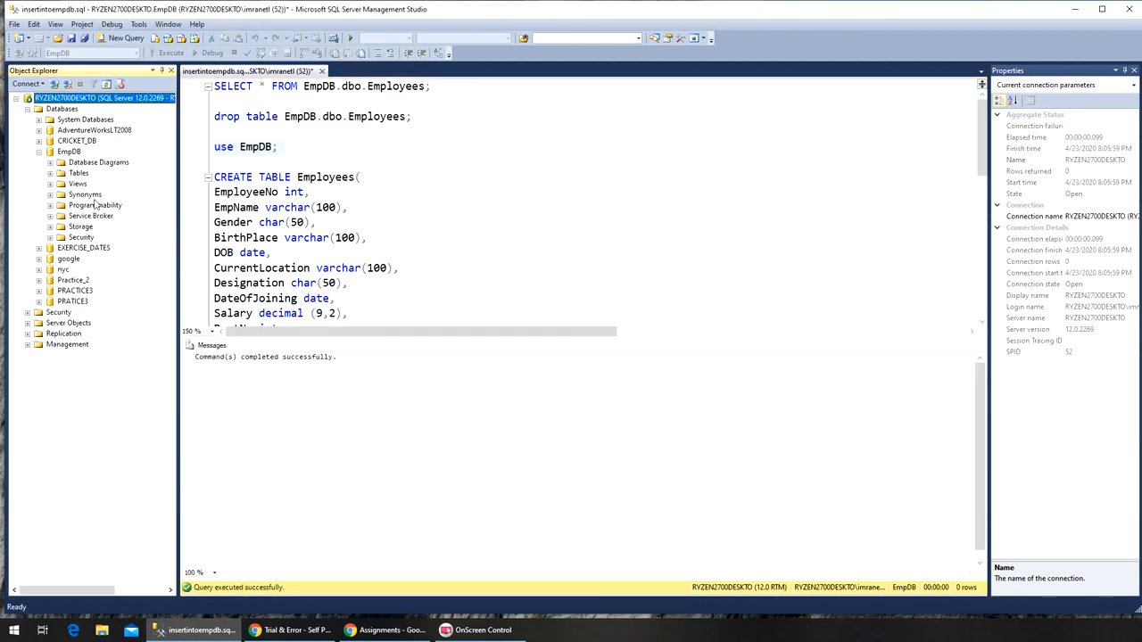
left_click(50, 173)
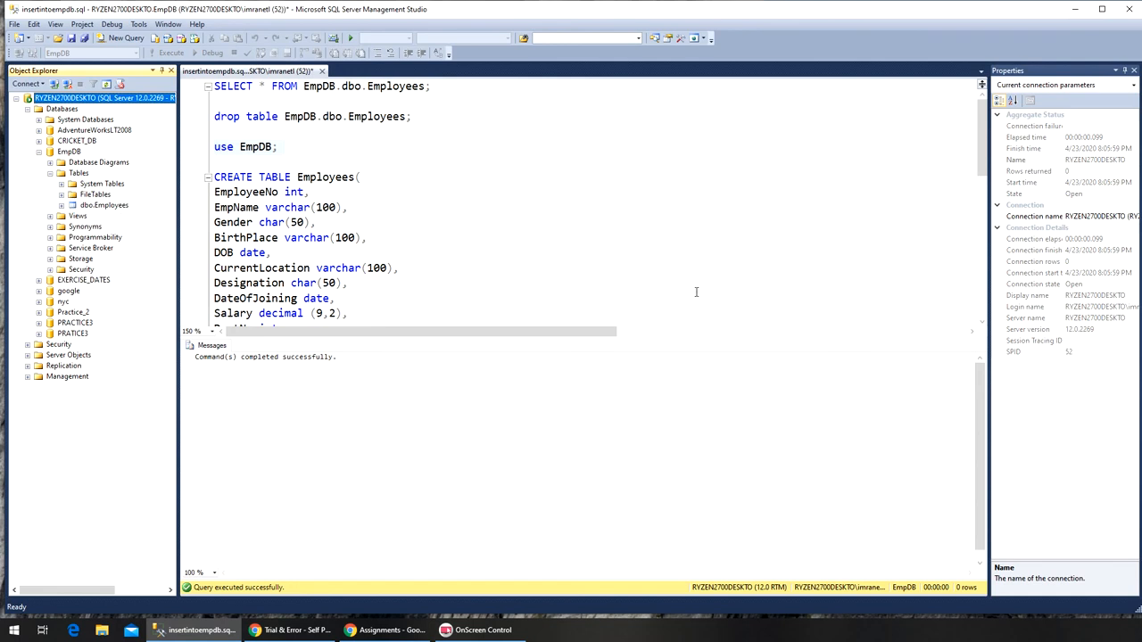
mouse_move(676, 342)
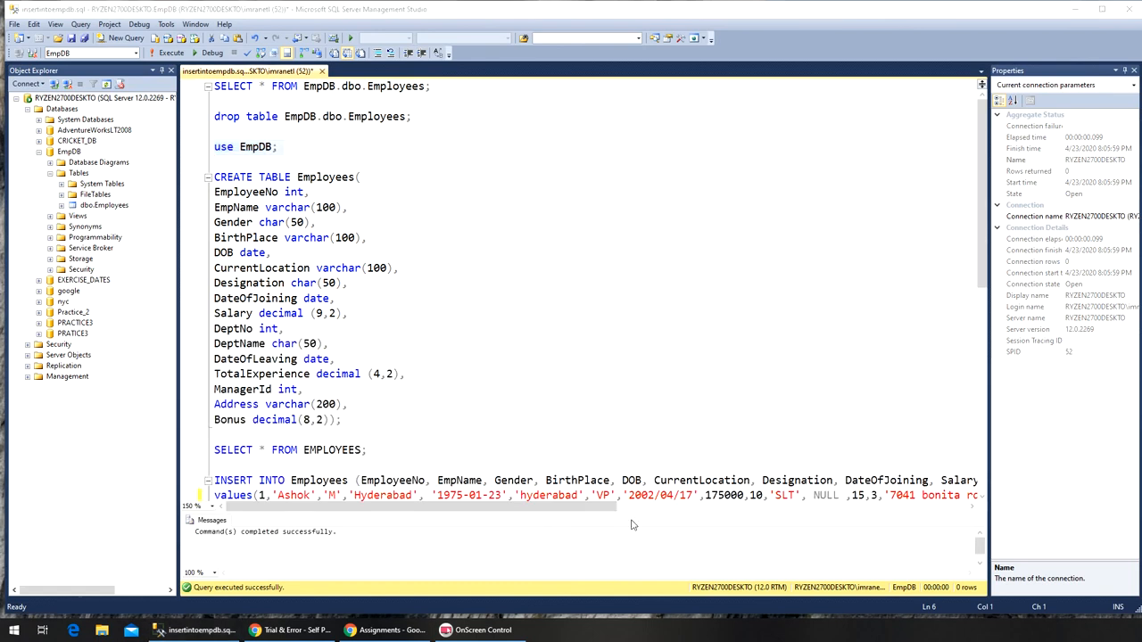
Write values() and empty (), row placeholders beneath the second INSERT
left_click(424, 480)
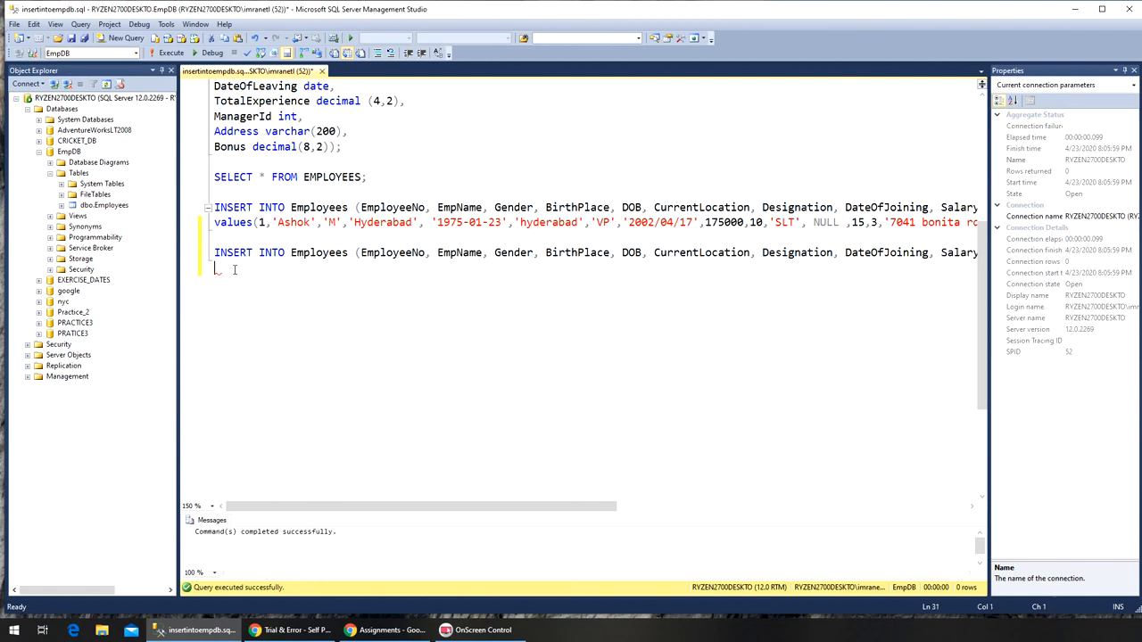
type("value")
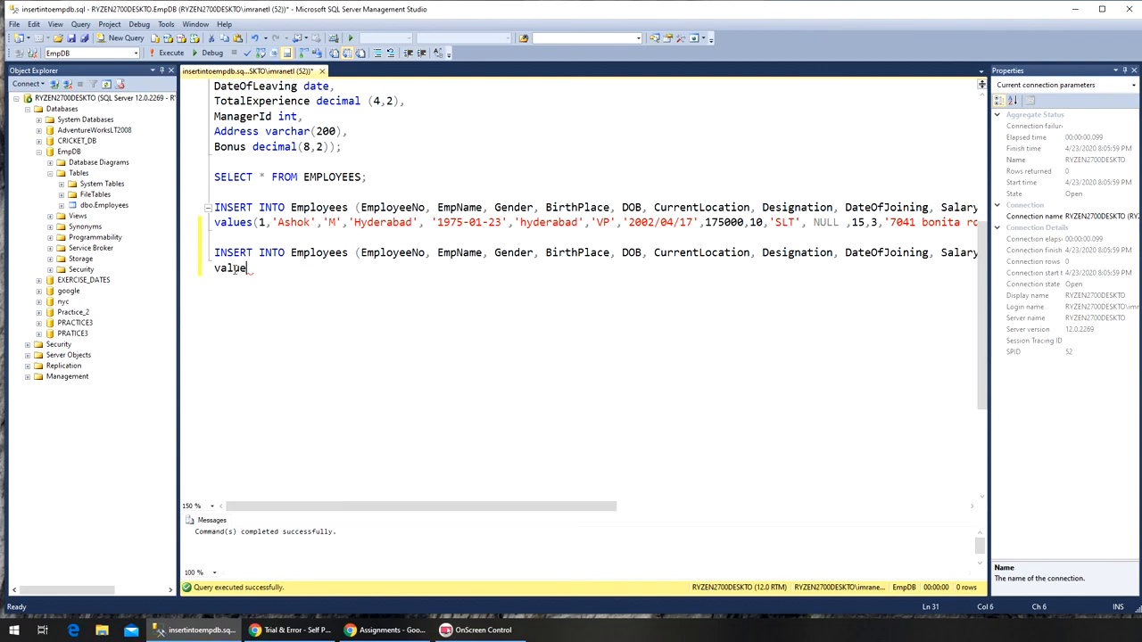
type("s")
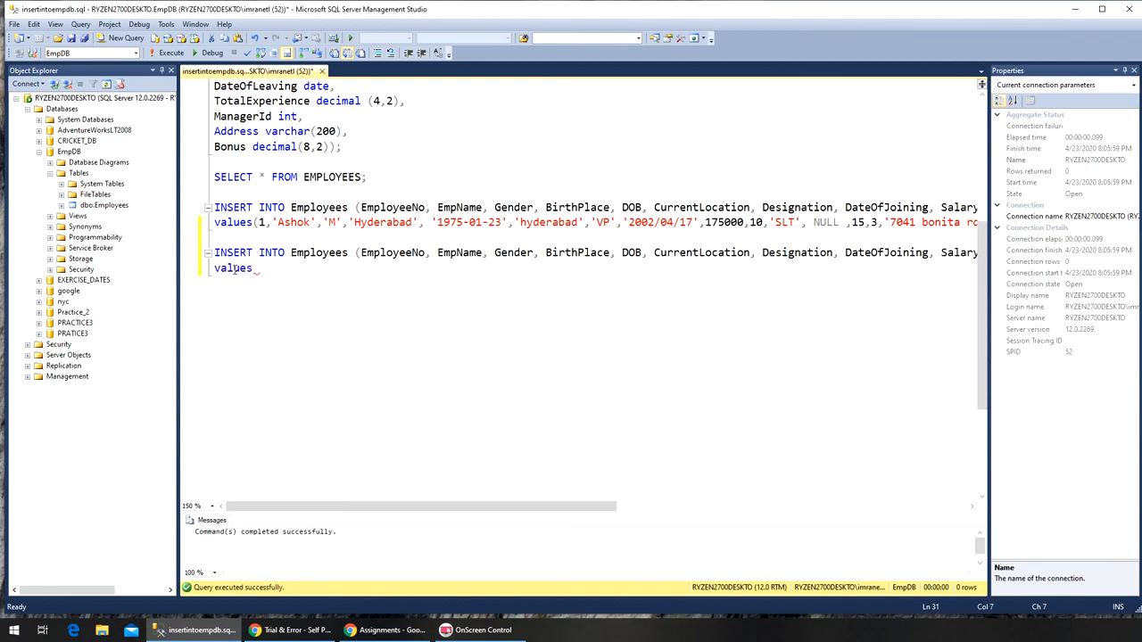
type("(")
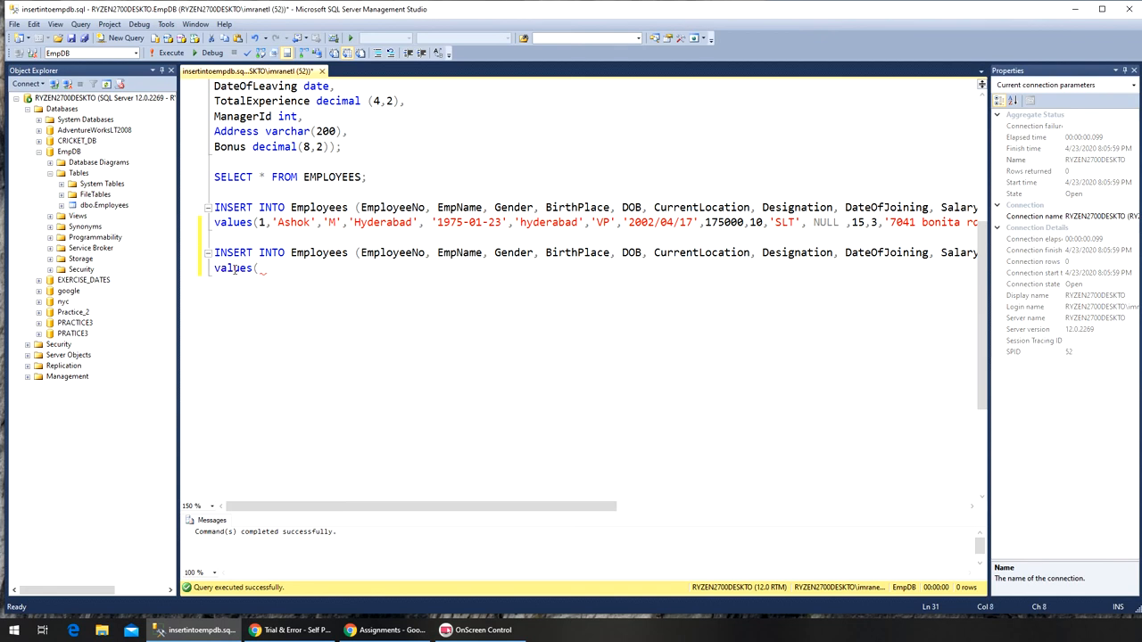
type("),")
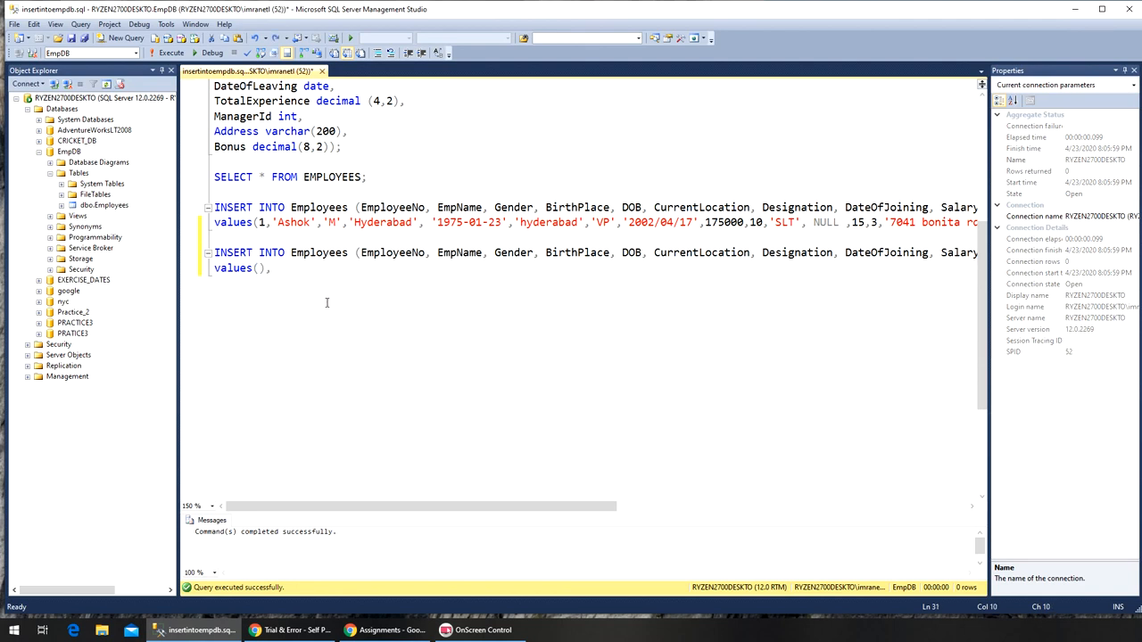
type("(),")
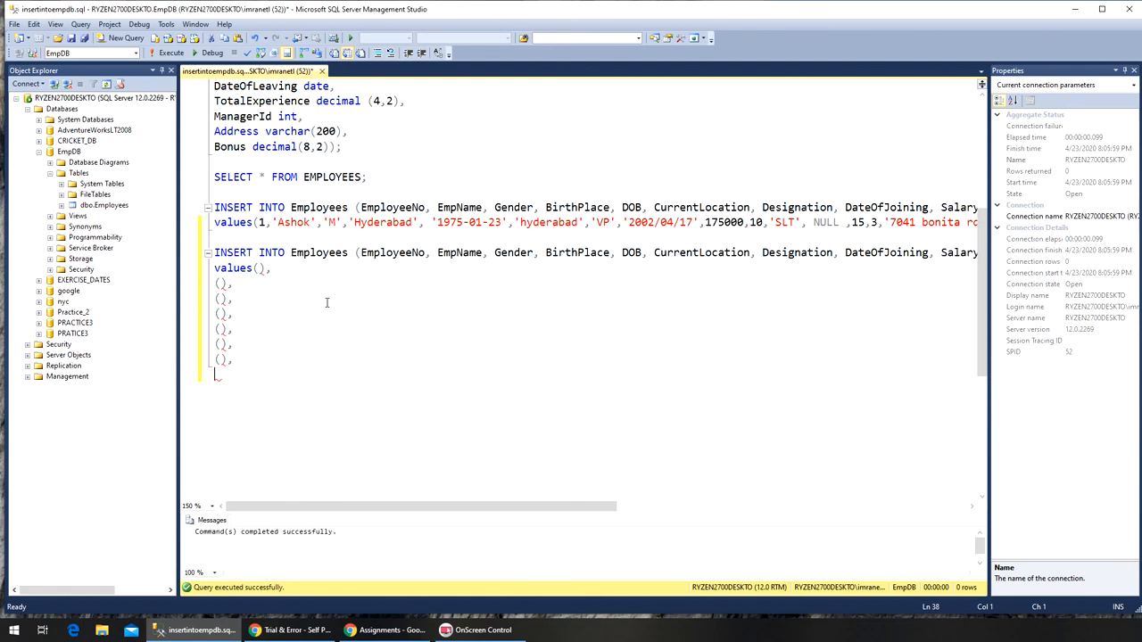
Replace the placeholder rows with the pasted employee rows and bring the spreadsheet forward
left_click_drag(217, 282, 218, 366)
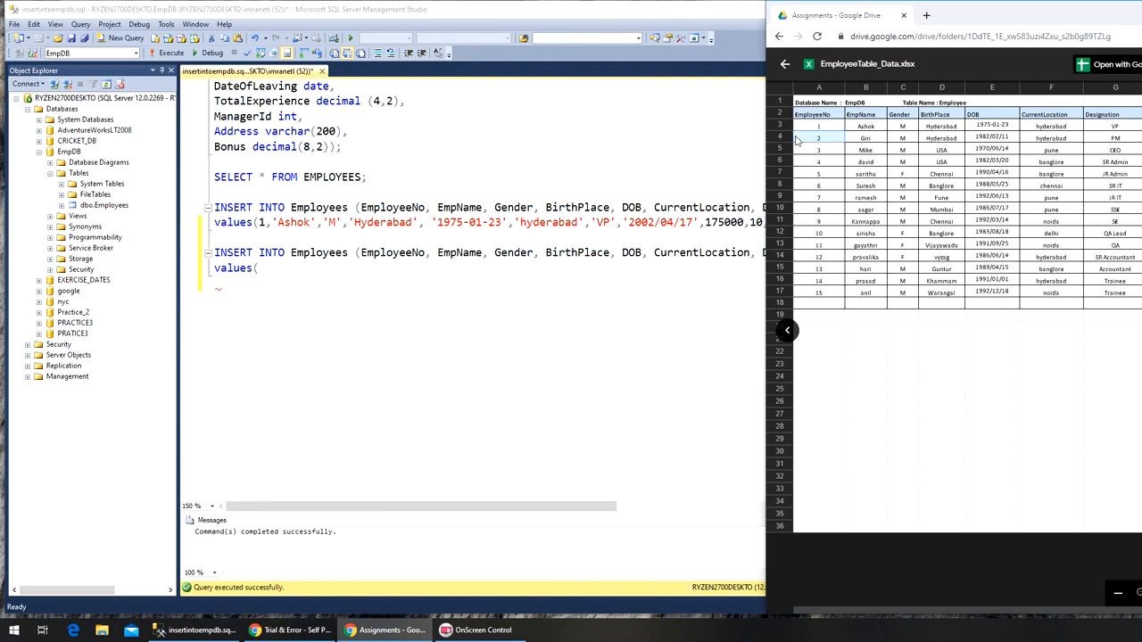
mouse_move(835, 141)
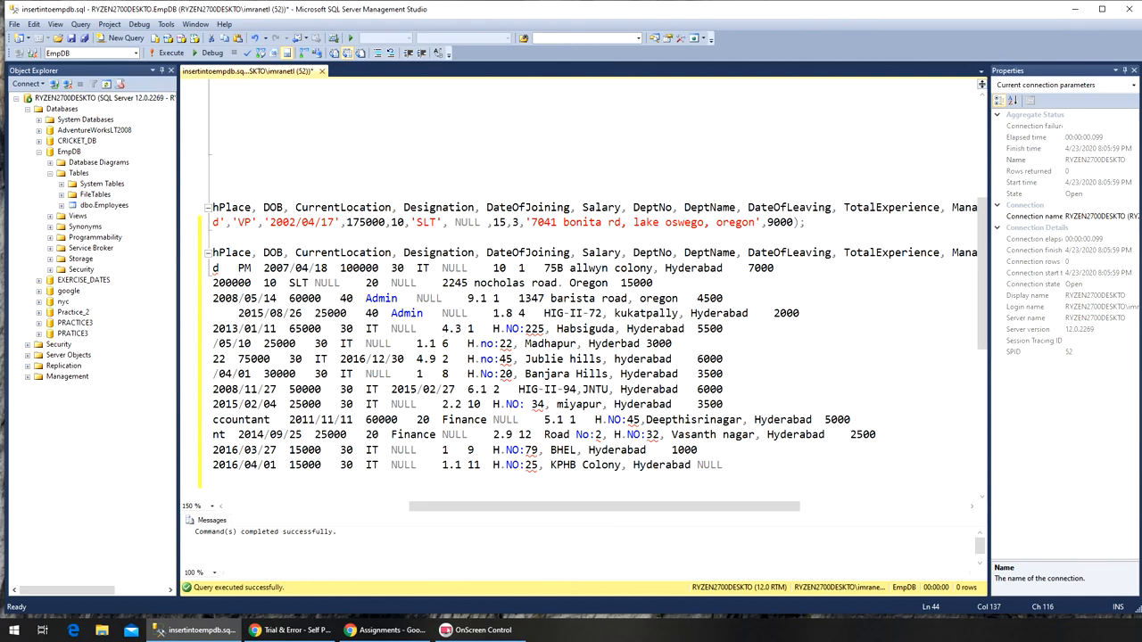
left_click(379, 628)
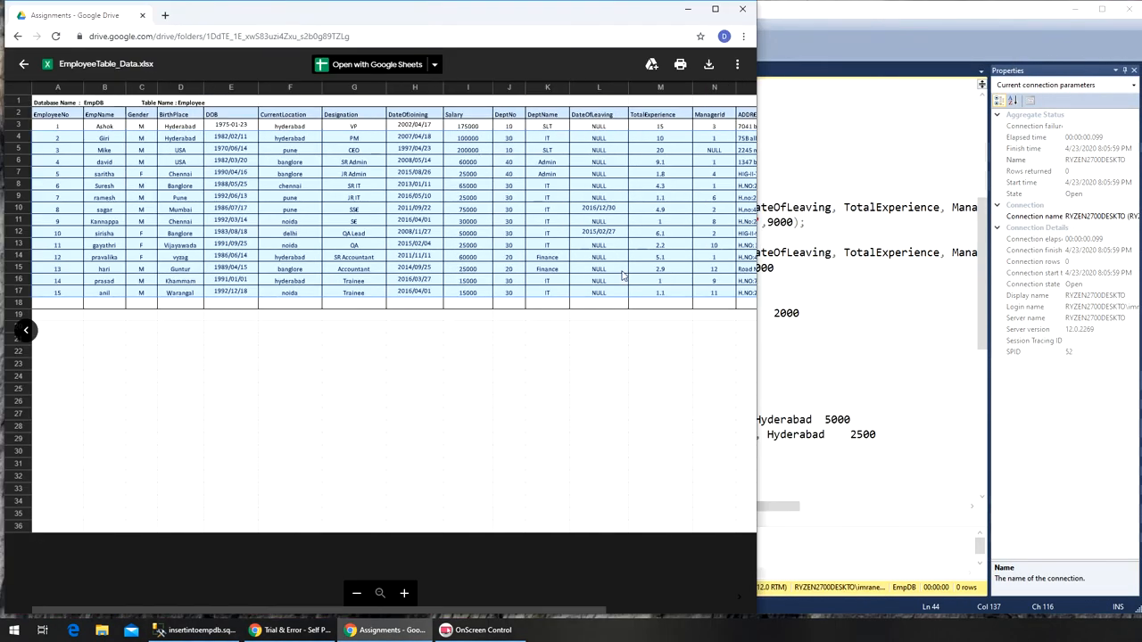
Add a closing ) at the end of each pasted employee row in the VALUES list
scroll("right", 3)
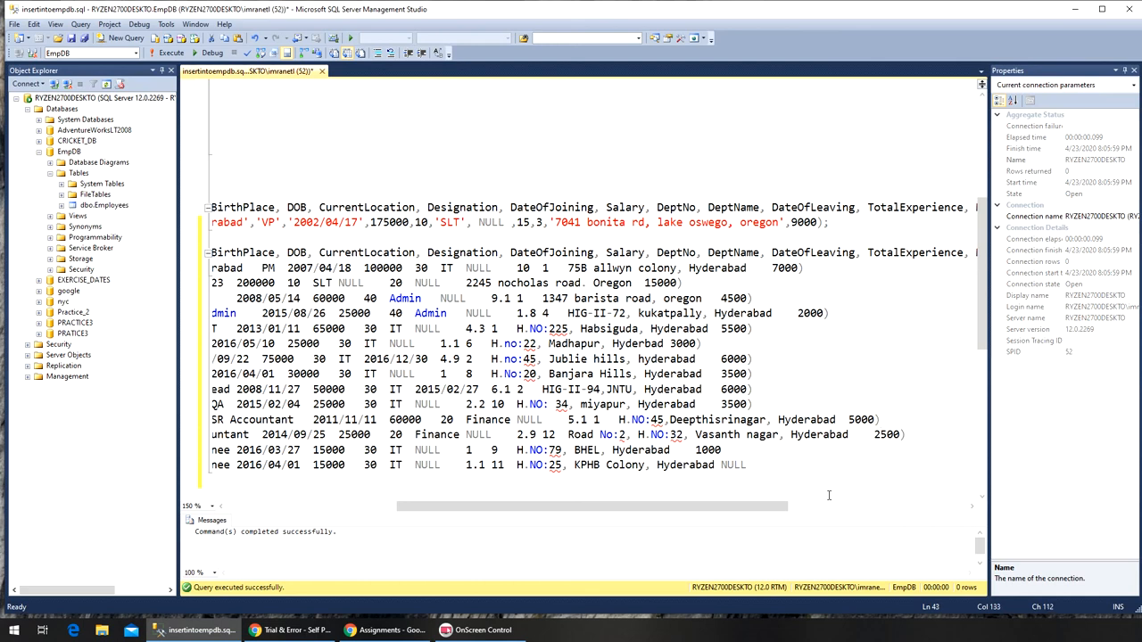
Close the last row, separate rows with commas and end the INSERT with a semicolon
type(")")
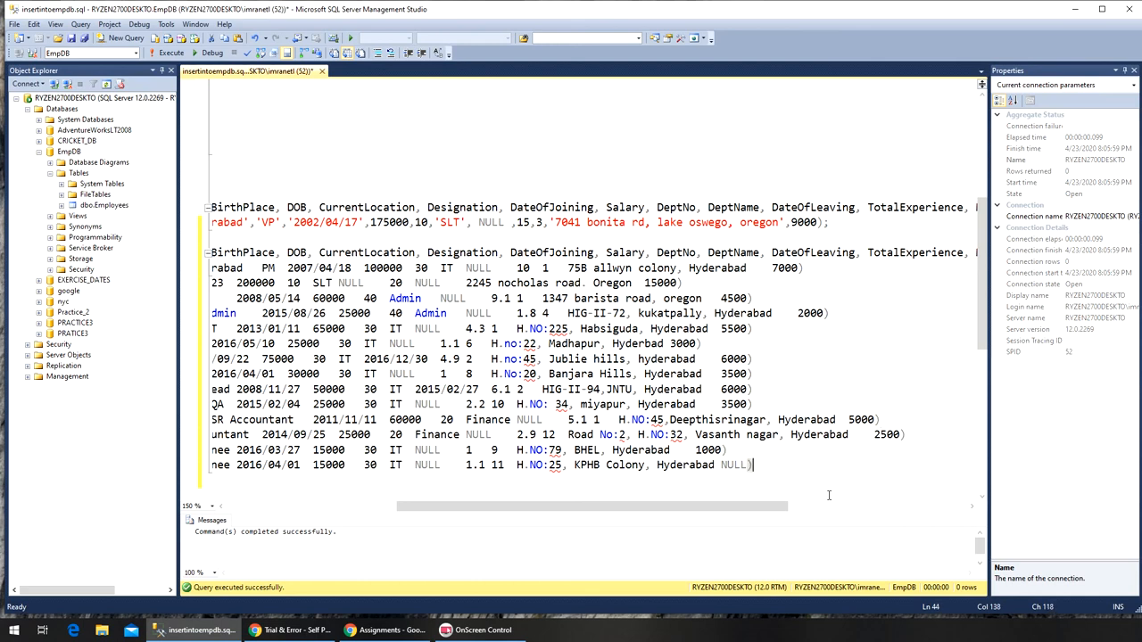
mouse_move(818, 271)
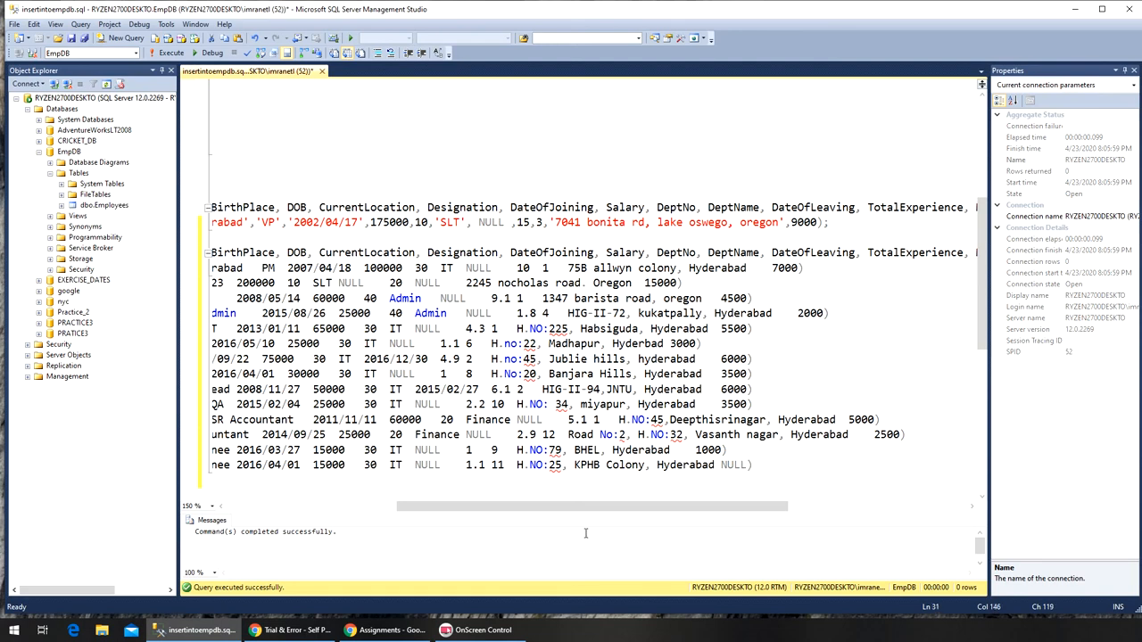
mouse_move(860, 353)
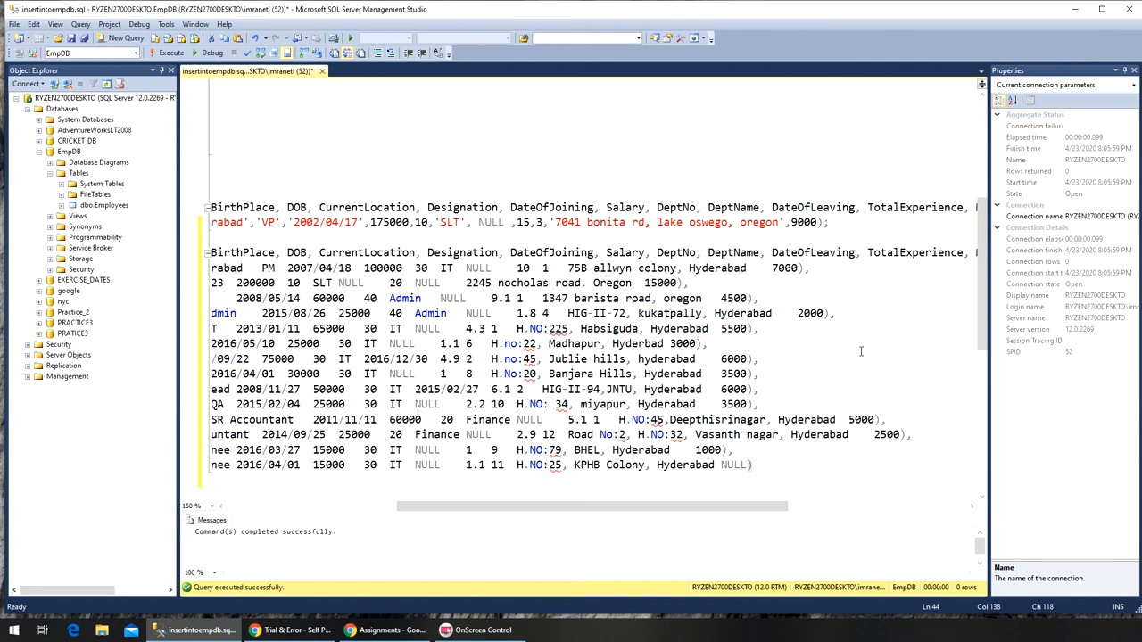
type(";")
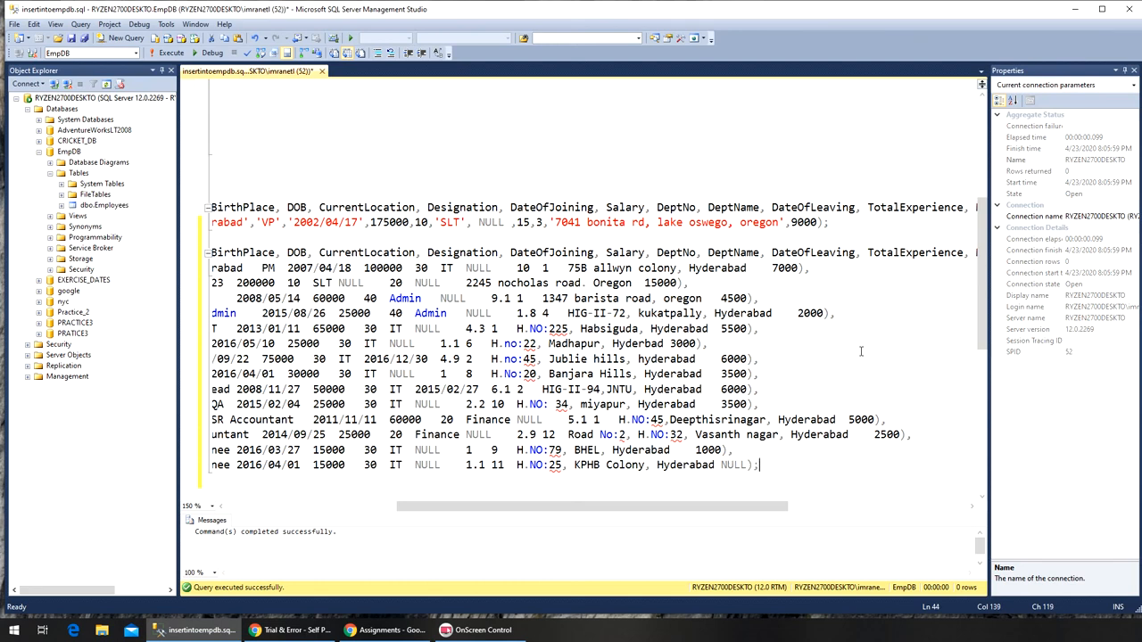
Wrap 'Giri', 'M', 'Hyderabad', the dates, 'PM' and 'IT' in single quotes
left_click_drag(588, 507, 378, 507)
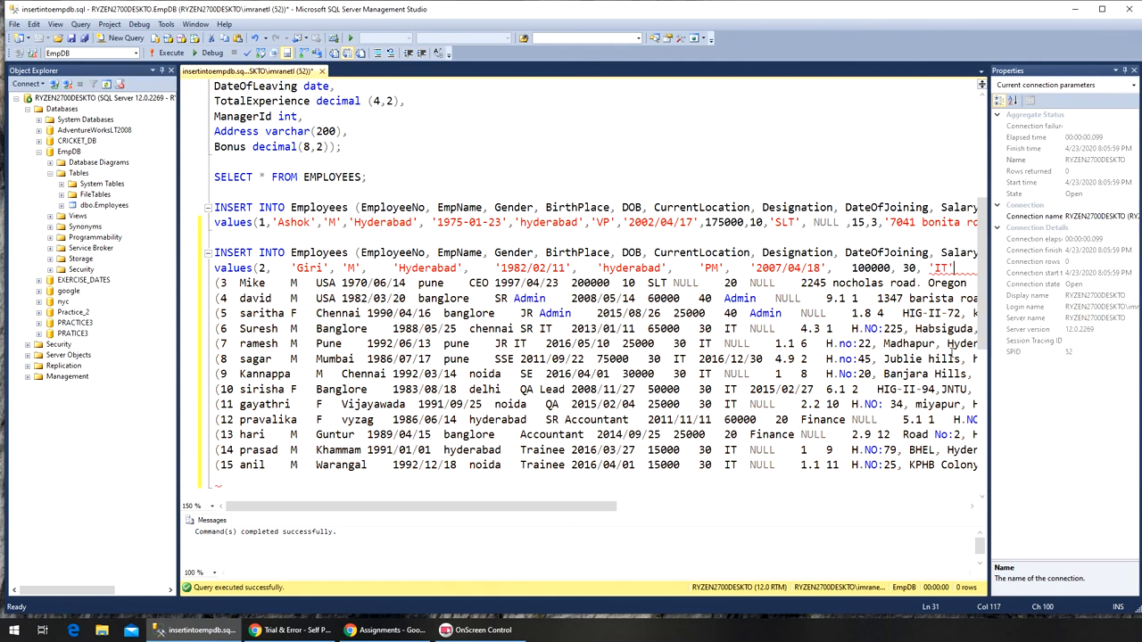
Quote the remaining Giri values and Mike's name, country, dates, role, department and address
scroll("right", 3)
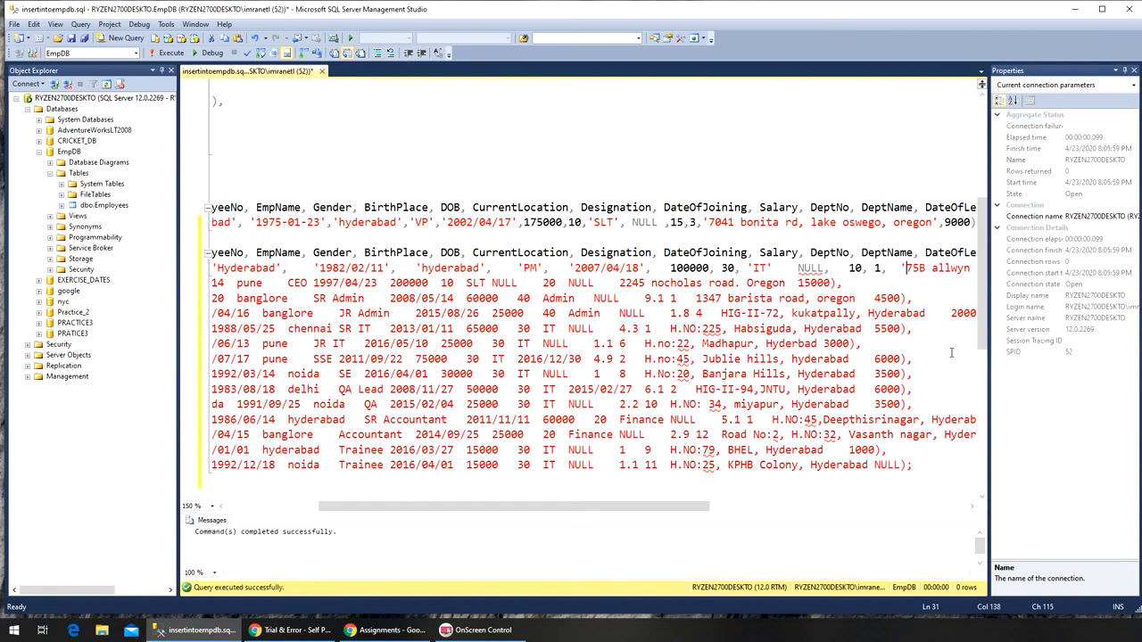
scroll("right", 3)
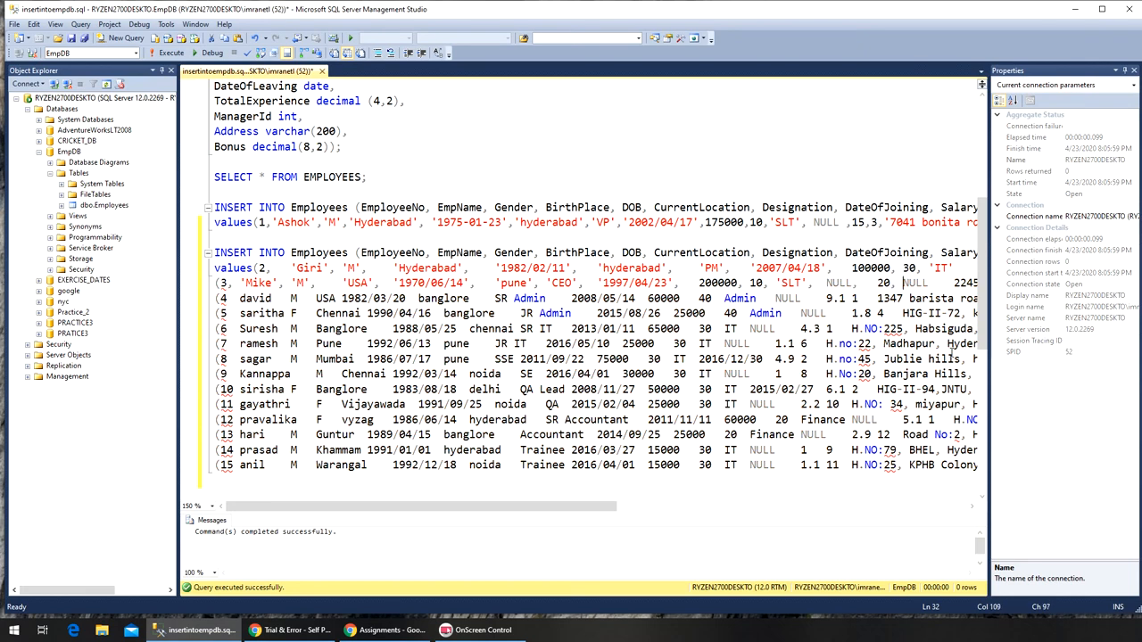
scroll("right", 3)
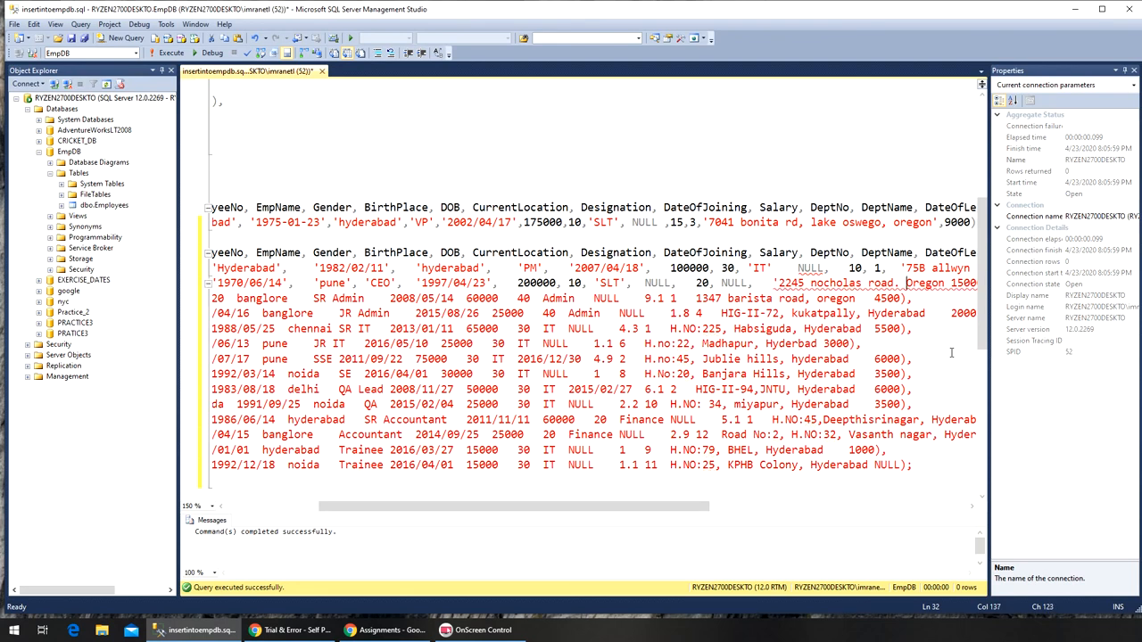
scroll("right", 3)
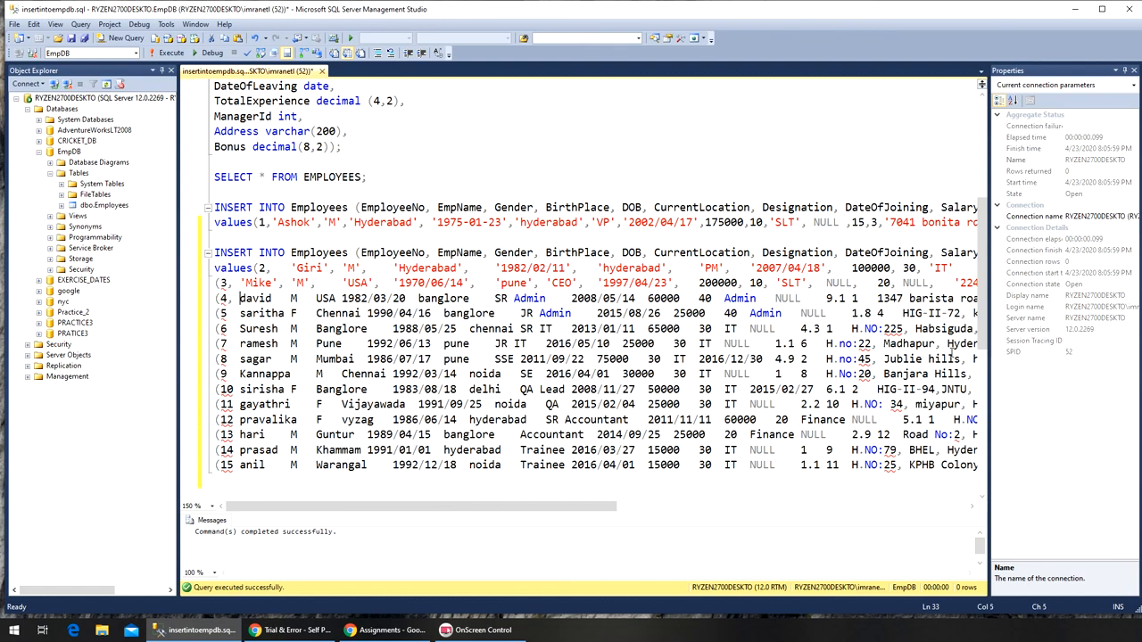
Format david's row as tuple 4 with quoted text/dates and commas, including the address
double_click(260, 298)
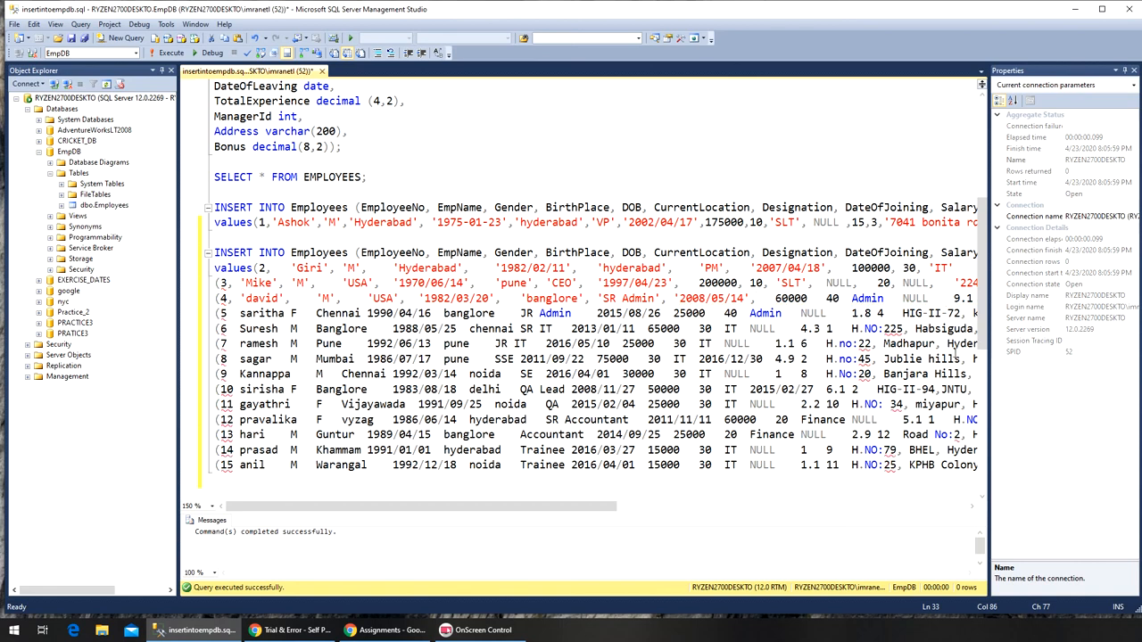
mouse_move(617, 298)
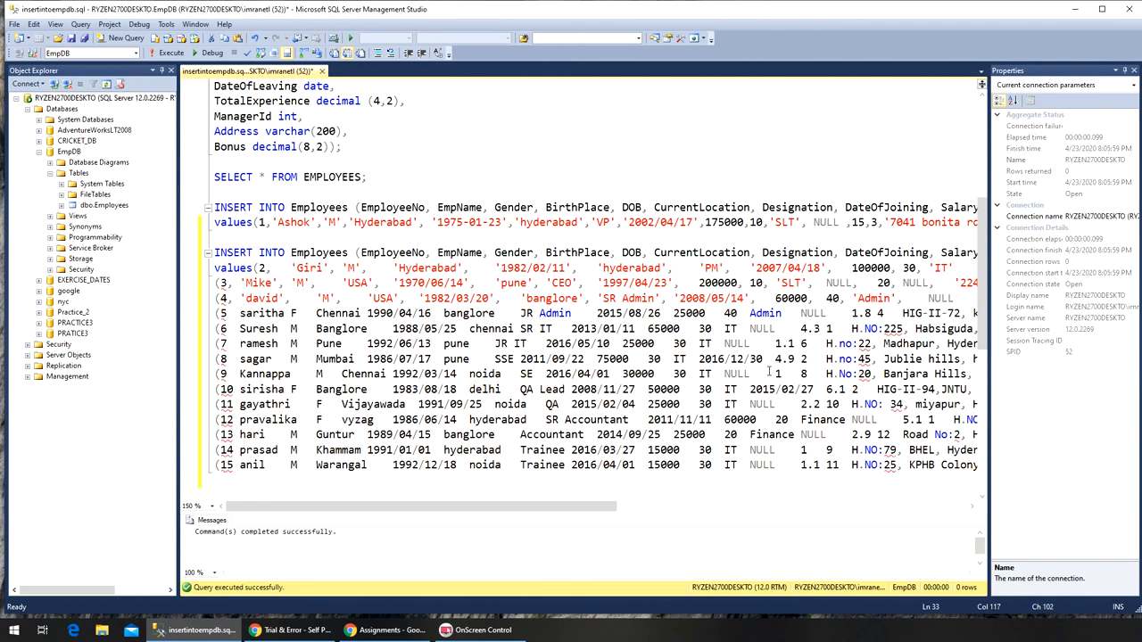
scroll("right", 3)
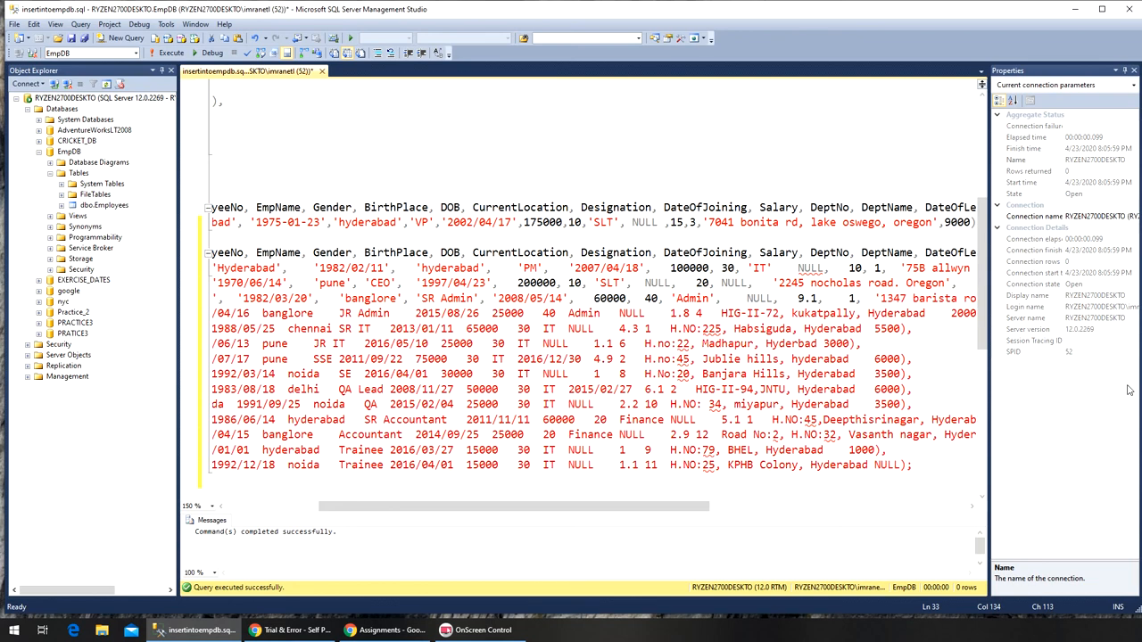
Format saritha's row 5 with parenthesis, quoted strings and dates, and commas through its department
scroll("right", 3)
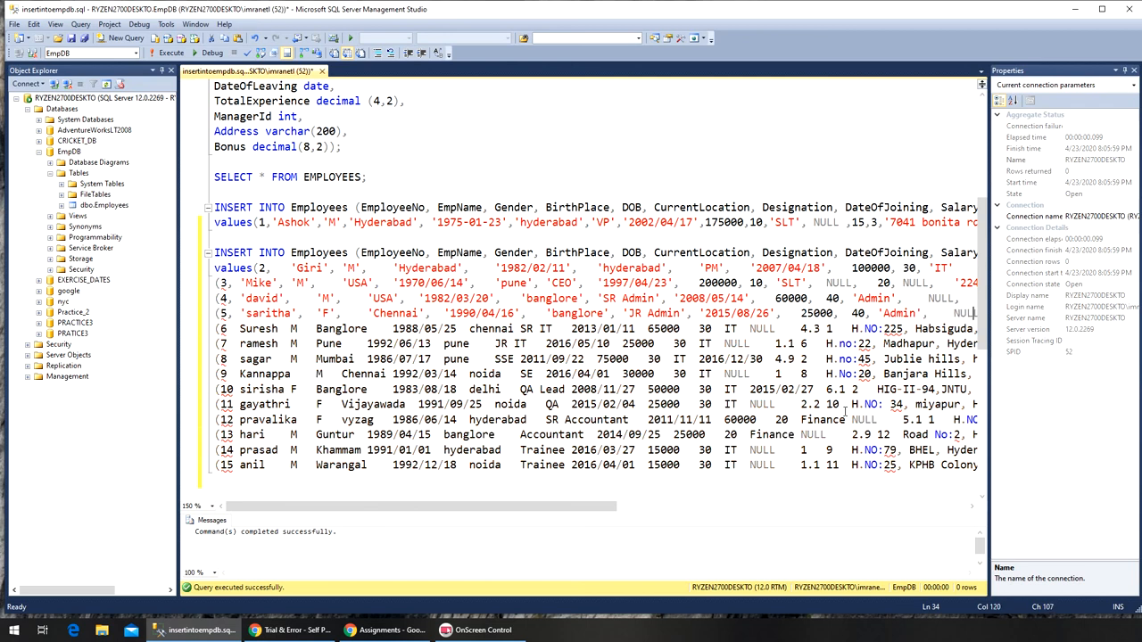
Format suresh's row 6 as a quoted, comma-separated tuple through its experience and manager id
scroll("right", 3)
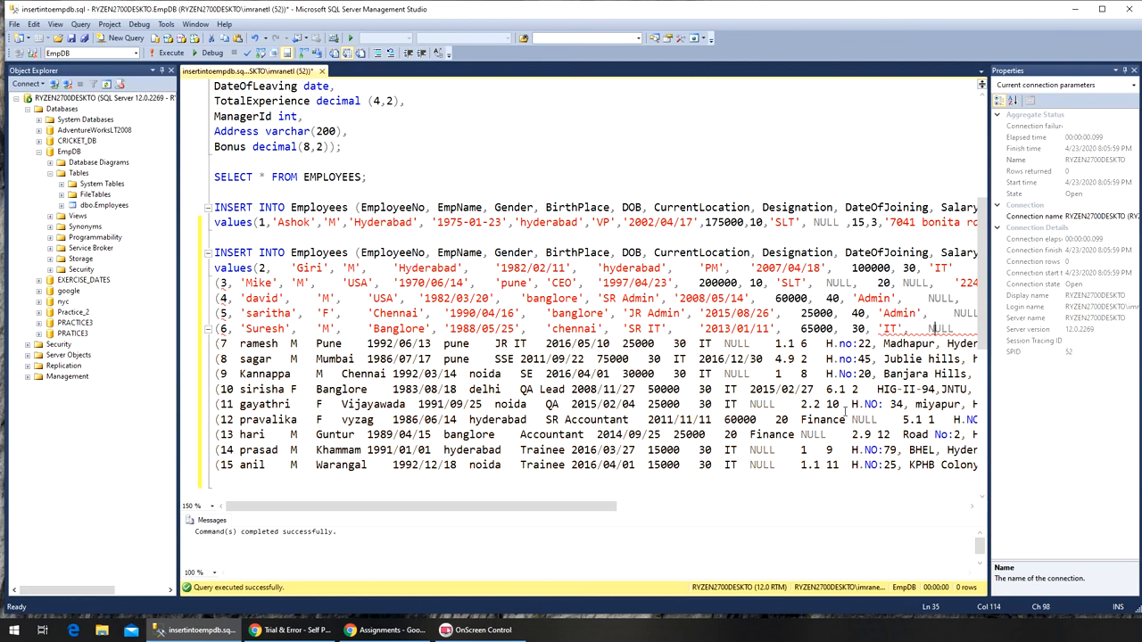
scroll("right", 3)
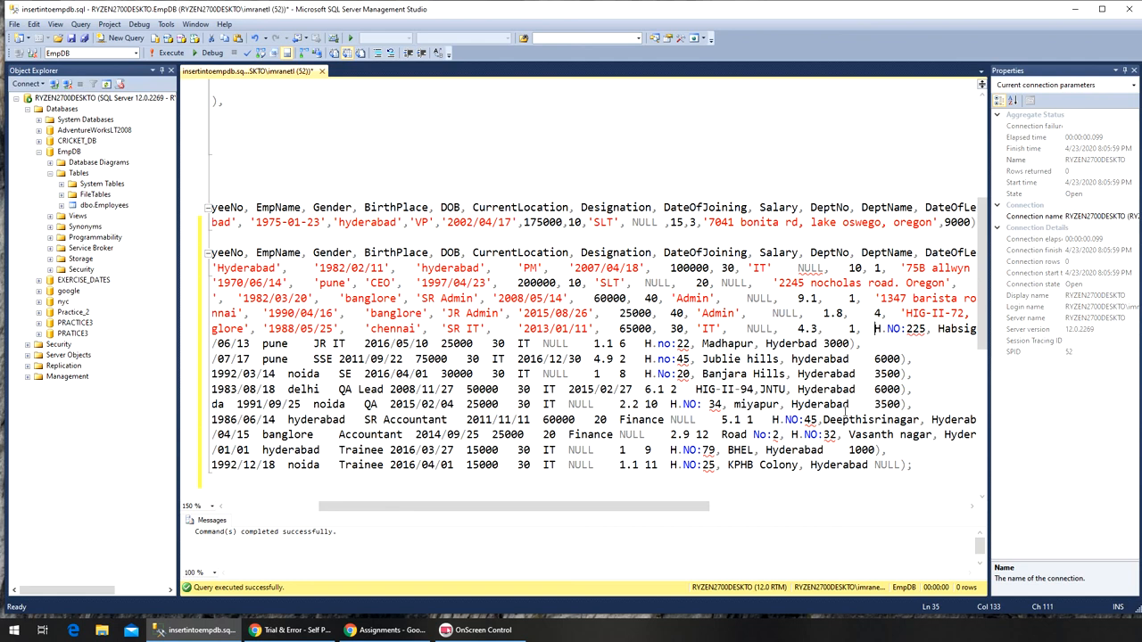
Extend suresh's row through its Habsiguda address and 5500 bonus, closing with a parenthesis and comma
scroll("right", 3)
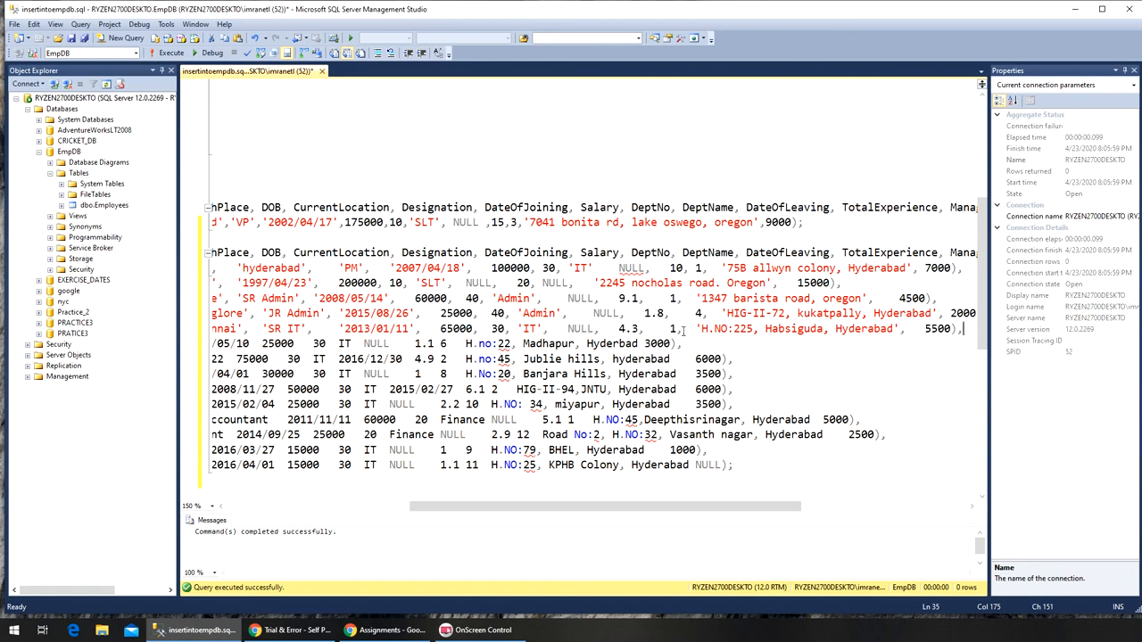
mouse_move(812, 396)
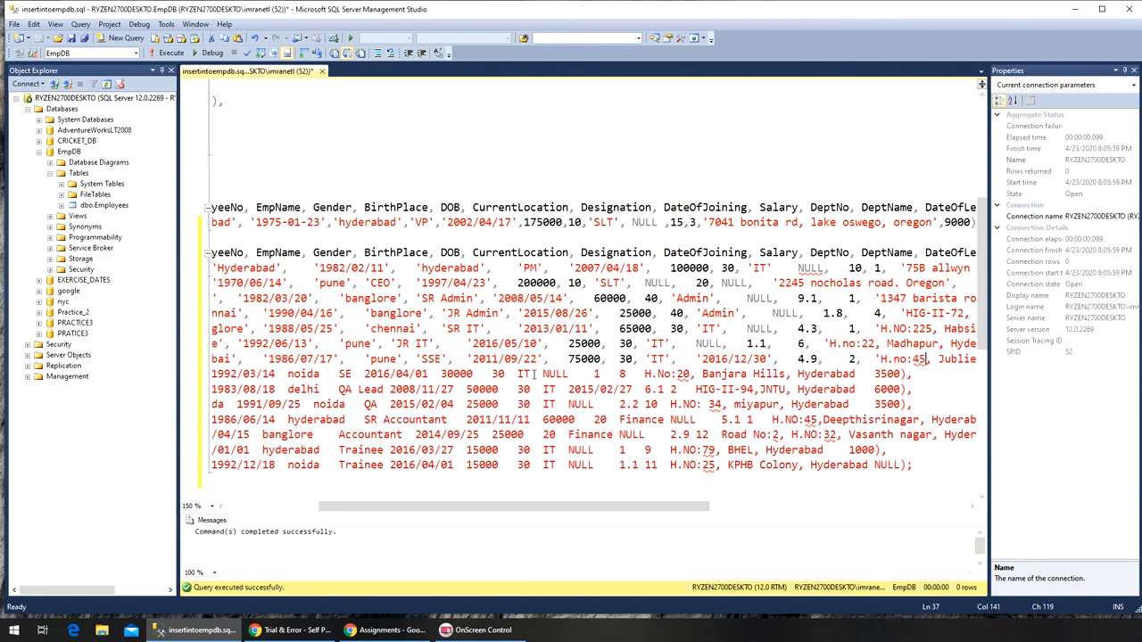
Format kannappa's row 9 with quoted, comma-separated values through its IT department
scroll("right", 3)
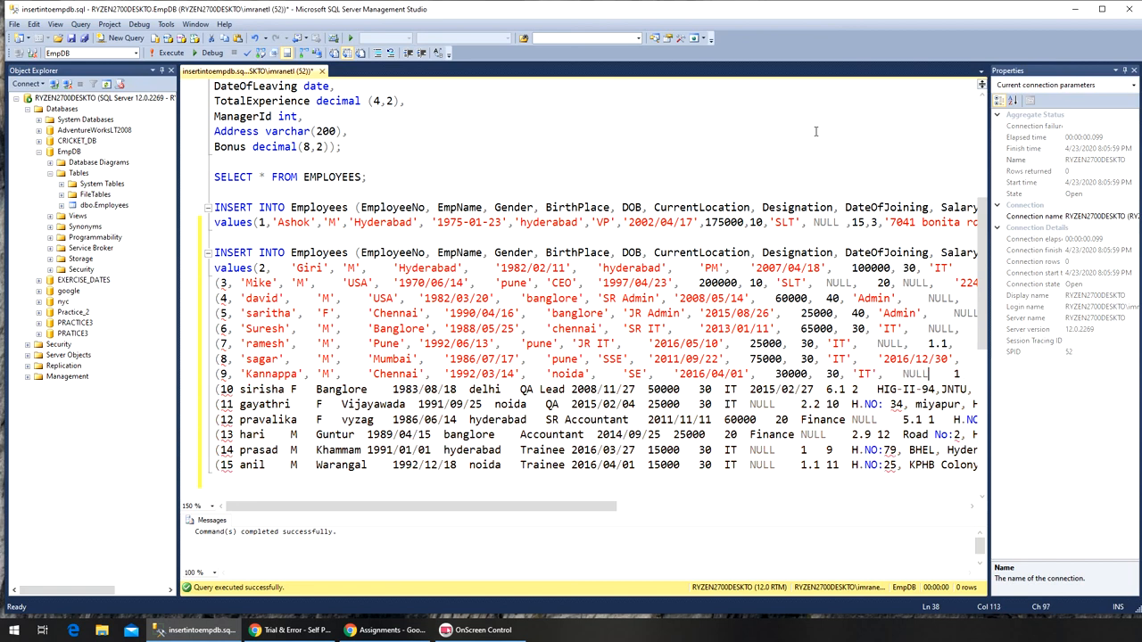
Format sirisha's row 10 and gayathri's row 11 as quoted, comma-separated value tuples
scroll("right", 3)
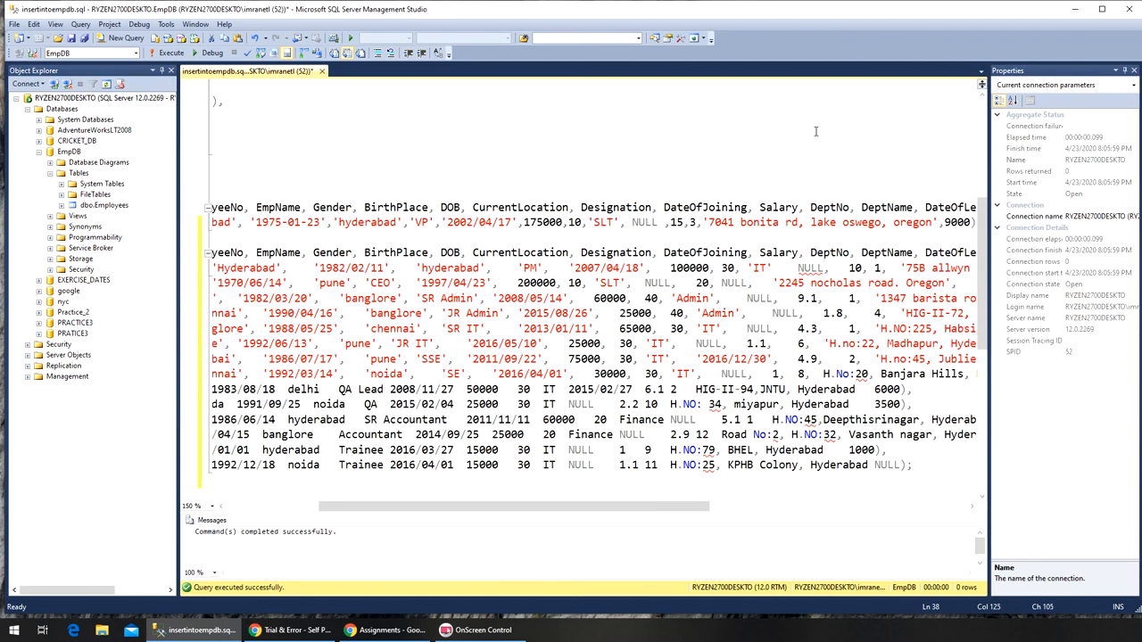
scroll("right", 3)
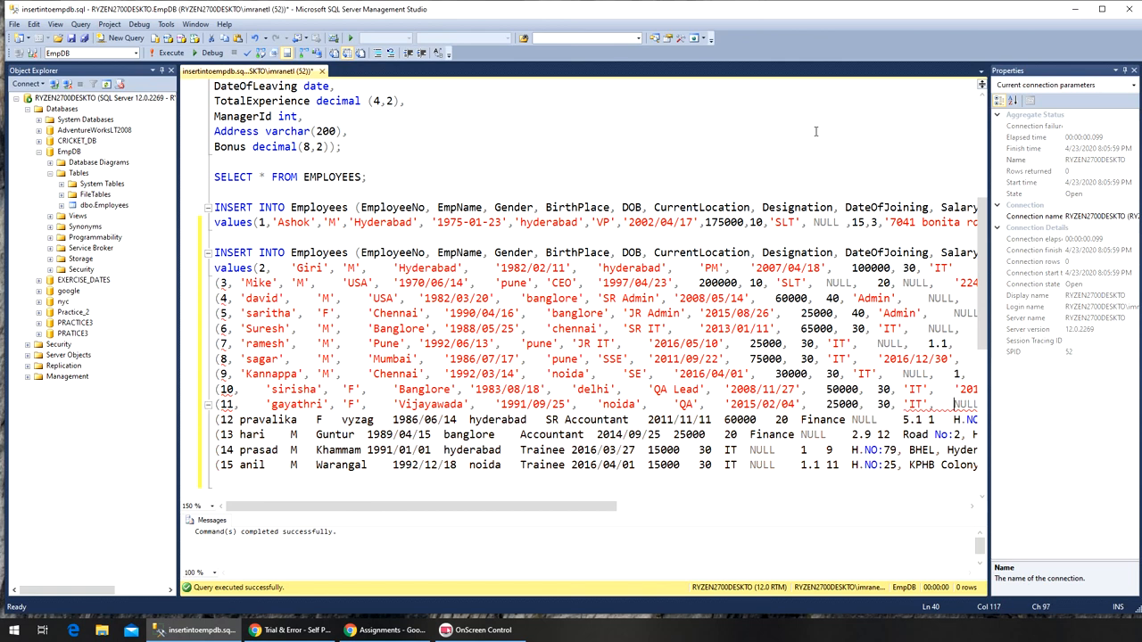
Quote and comma-separate pravalika's row 12 and most of hari's row 13
scroll("right", 3)
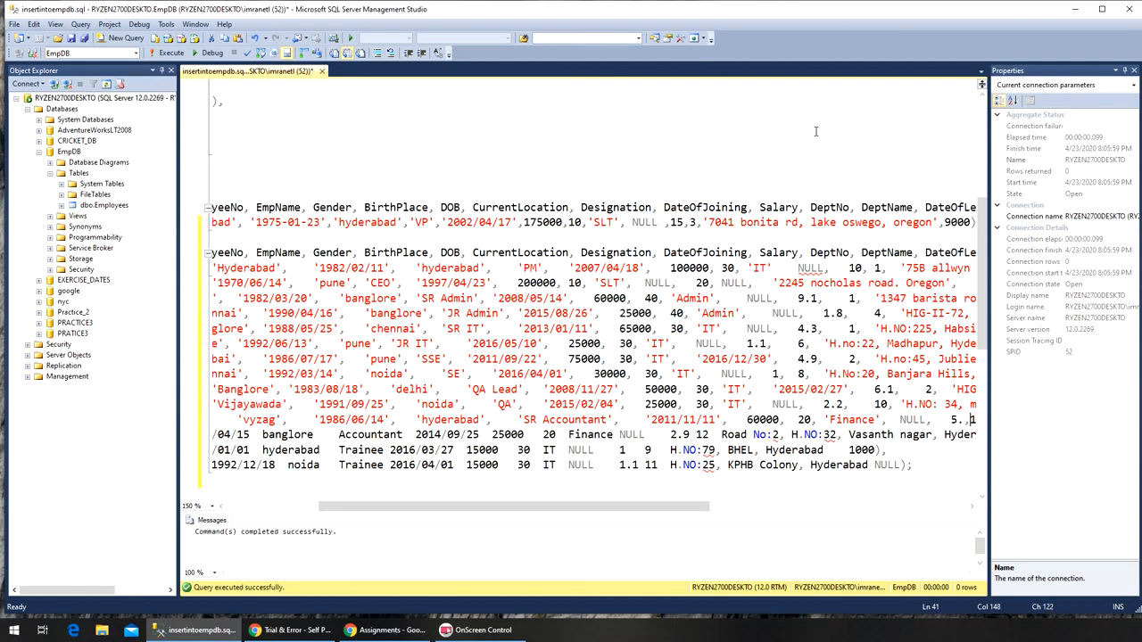
scroll("right", 3)
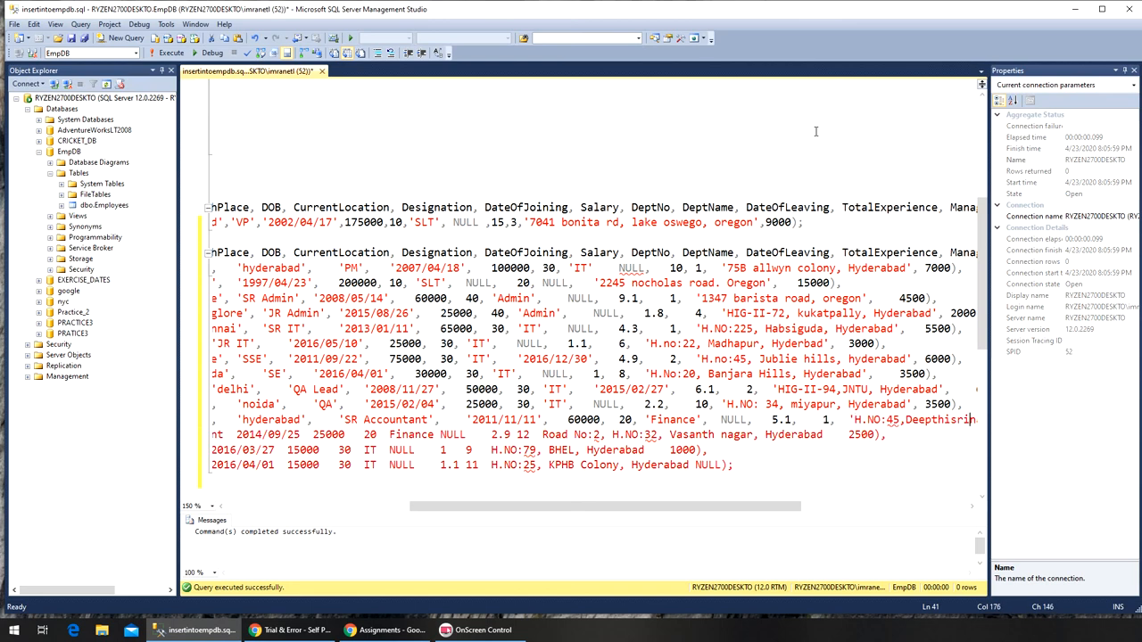
scroll("right", 3)
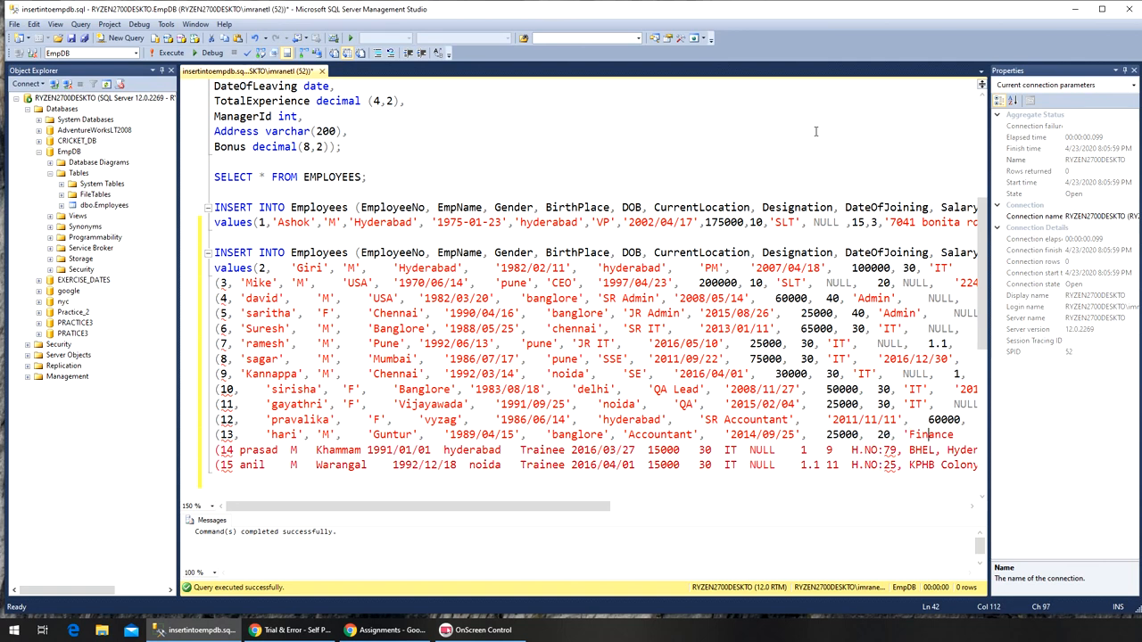
scroll("right", 3)
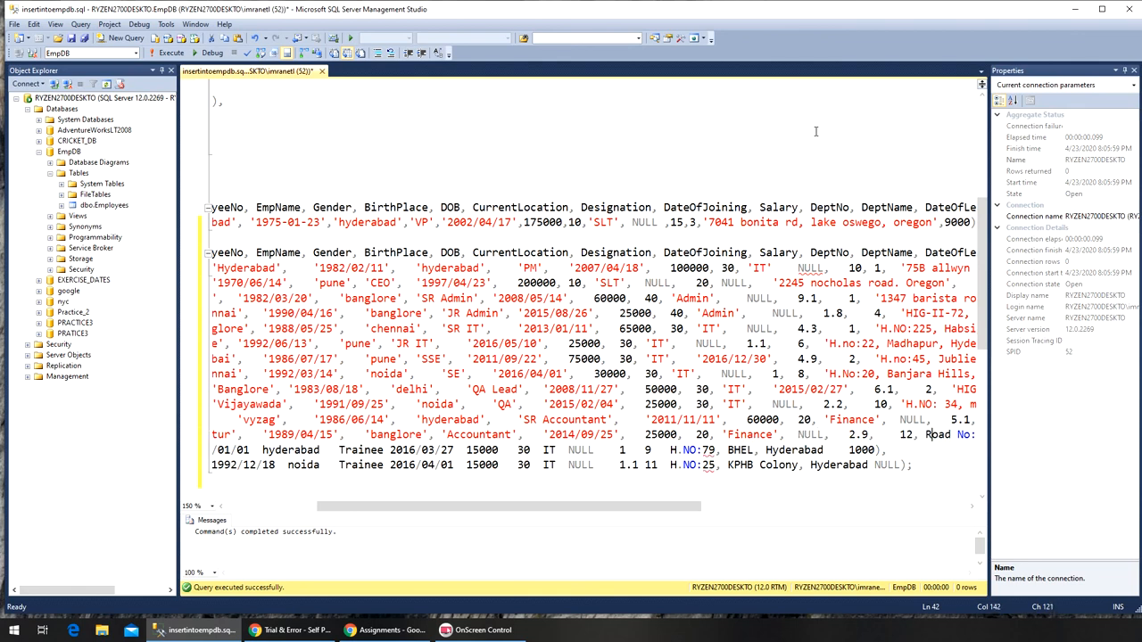
Finish hari's row 13, quote most of prasad's row 14, and begin anil's row 15
scroll("right", 3)
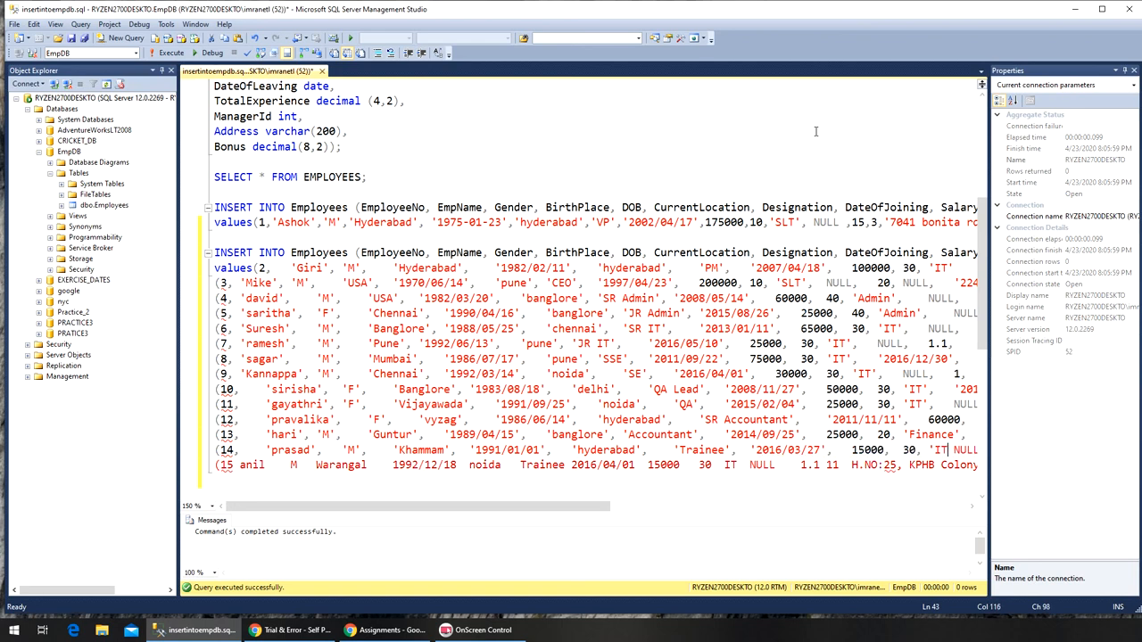
scroll("right", 3)
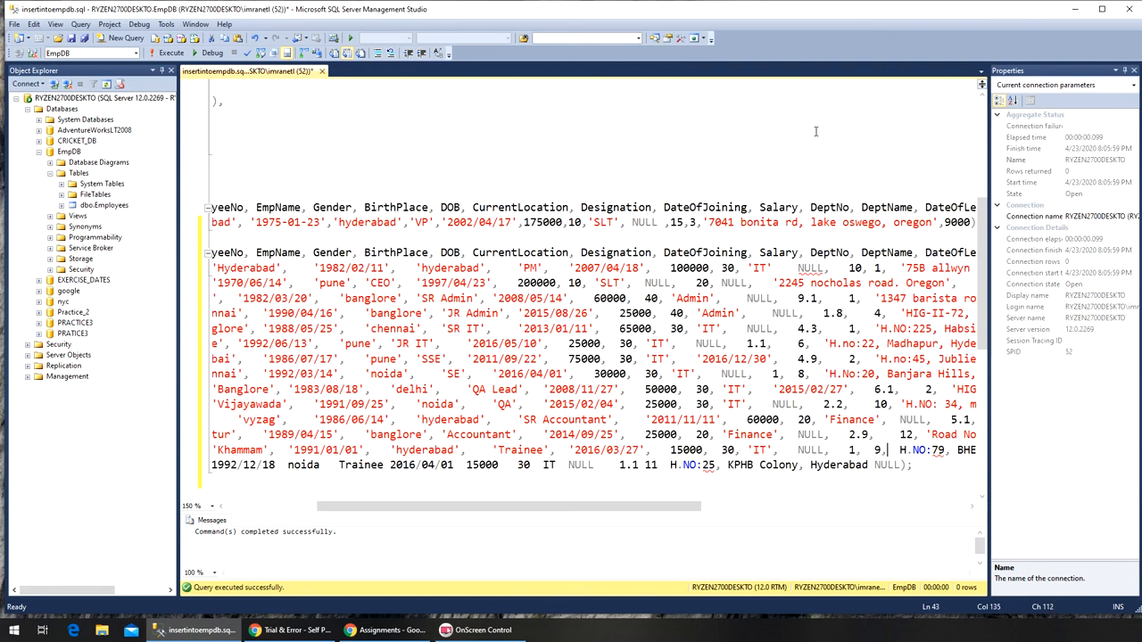
scroll("right", 3)
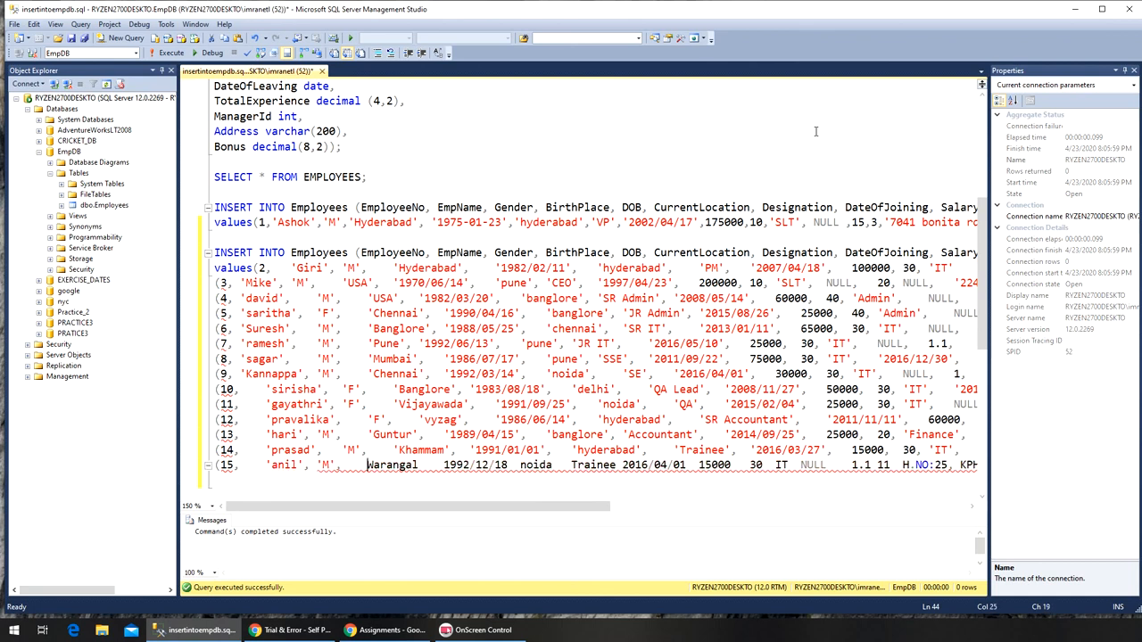
Quote Warangal and the remaining anil row values through 'KPHB Colony, Hyderabad', NULL); to close the INSERT
double_click(392, 464)
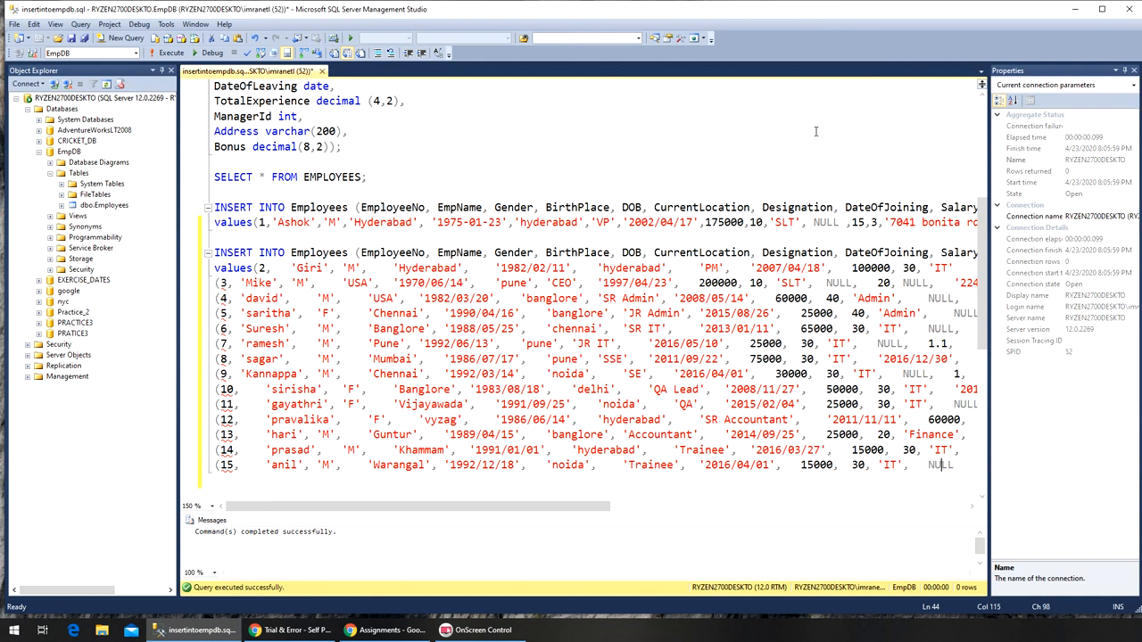
scroll("right", 3)
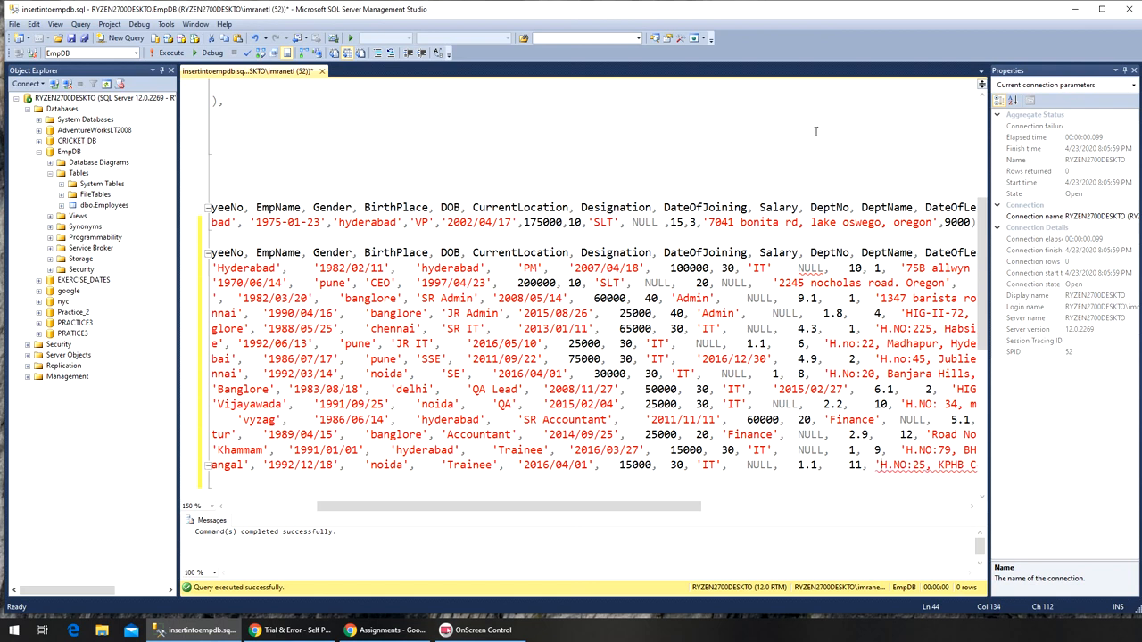
scroll("right", 3)
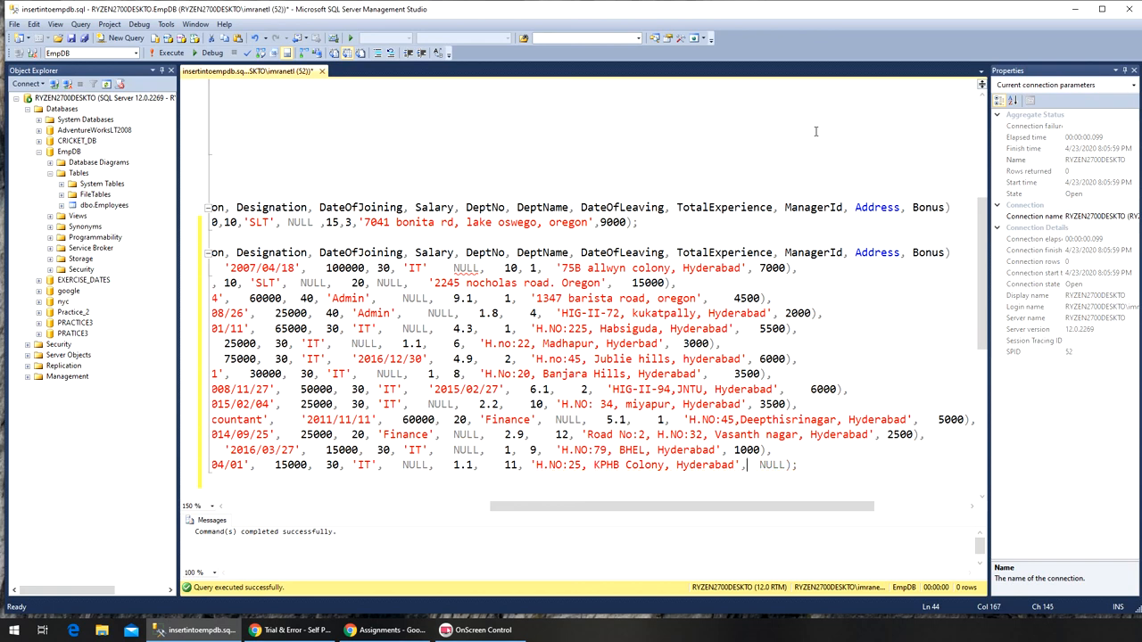
mouse_move(617, 133)
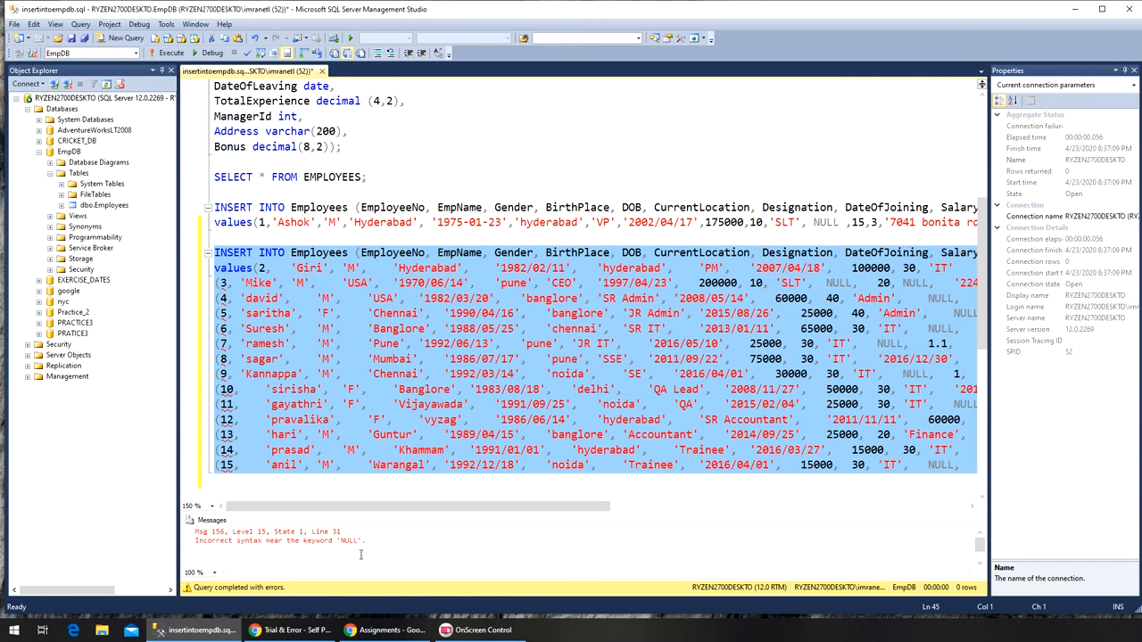
mouse_move(344, 550)
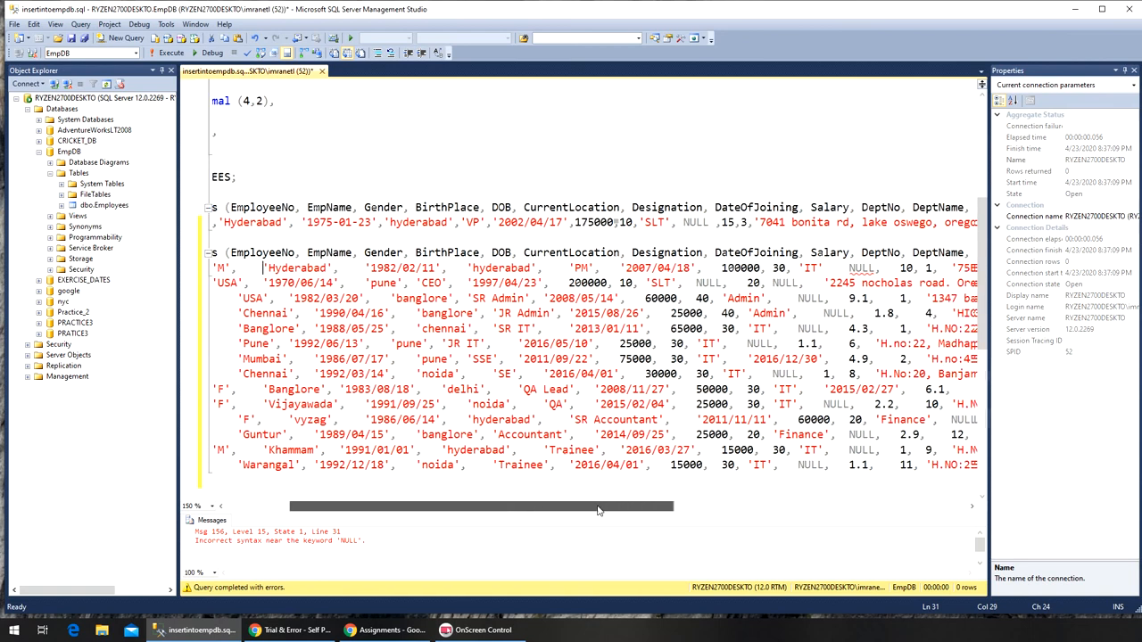
Correct the syntax error near NULL and execute the INSERT INTO Employees statement successfully
scroll("right", 3)
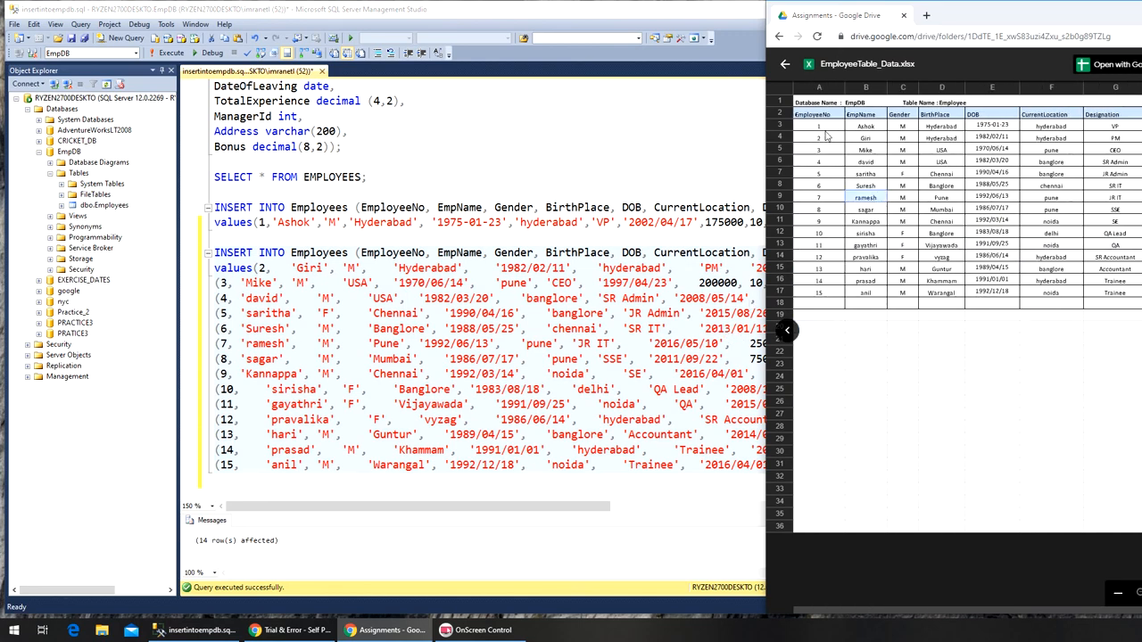
mouse_move(894, 146)
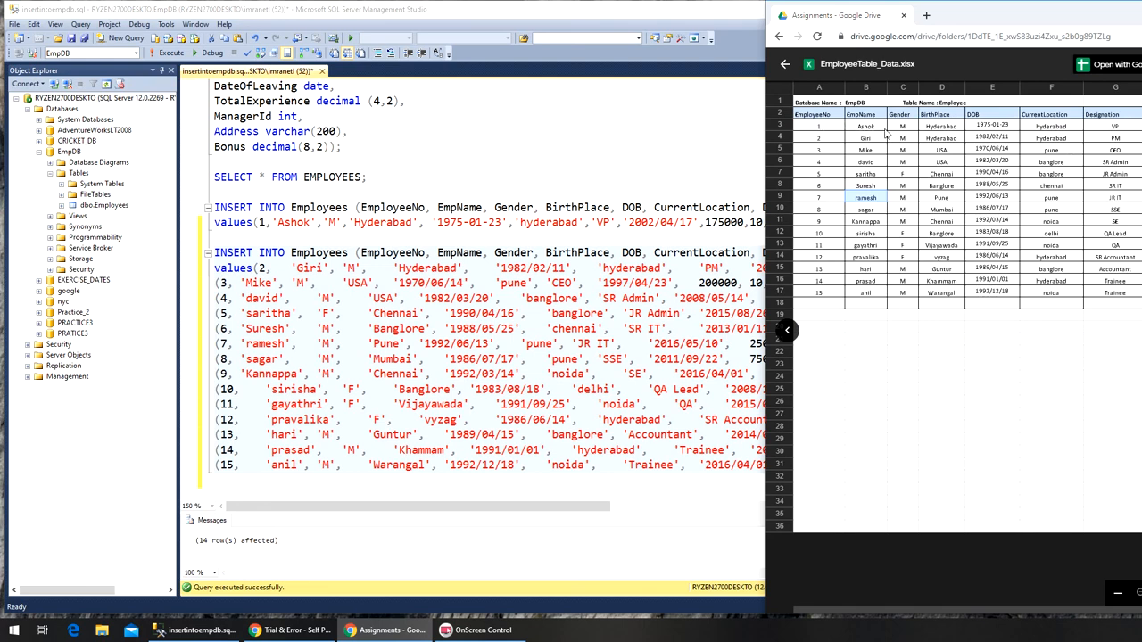
mouse_move(763, 167)
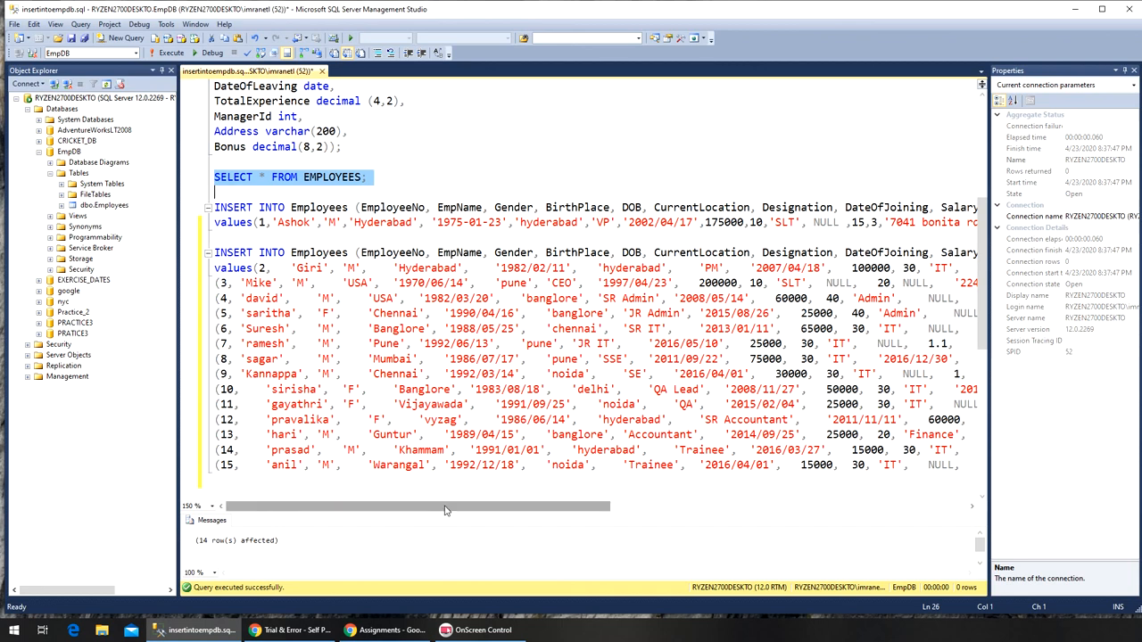
Run SELECT * FROM EMPLOYEES and bring the Google Drive spreadsheet beside the fifteen-row results grid
left_click(168, 52)
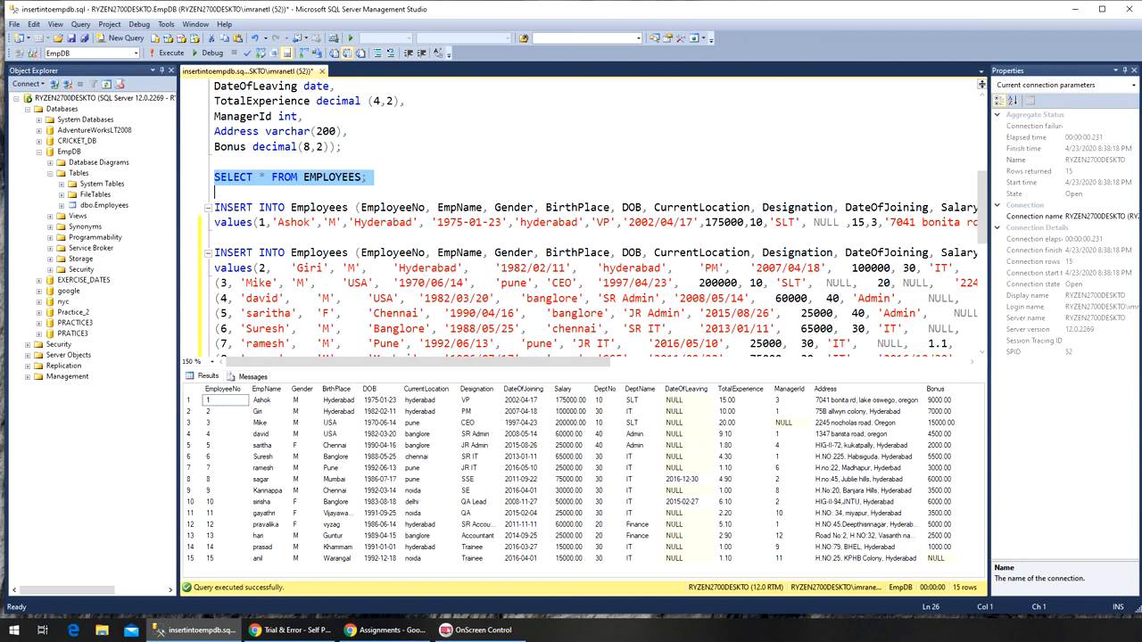
left_click(381, 628)
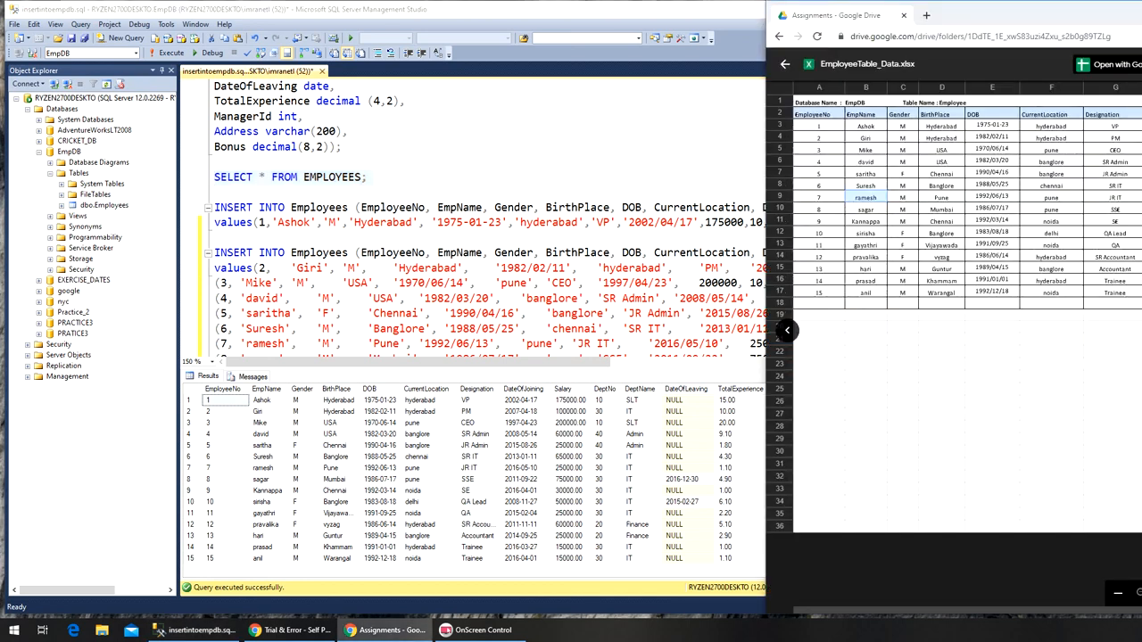
mouse_move(278, 421)
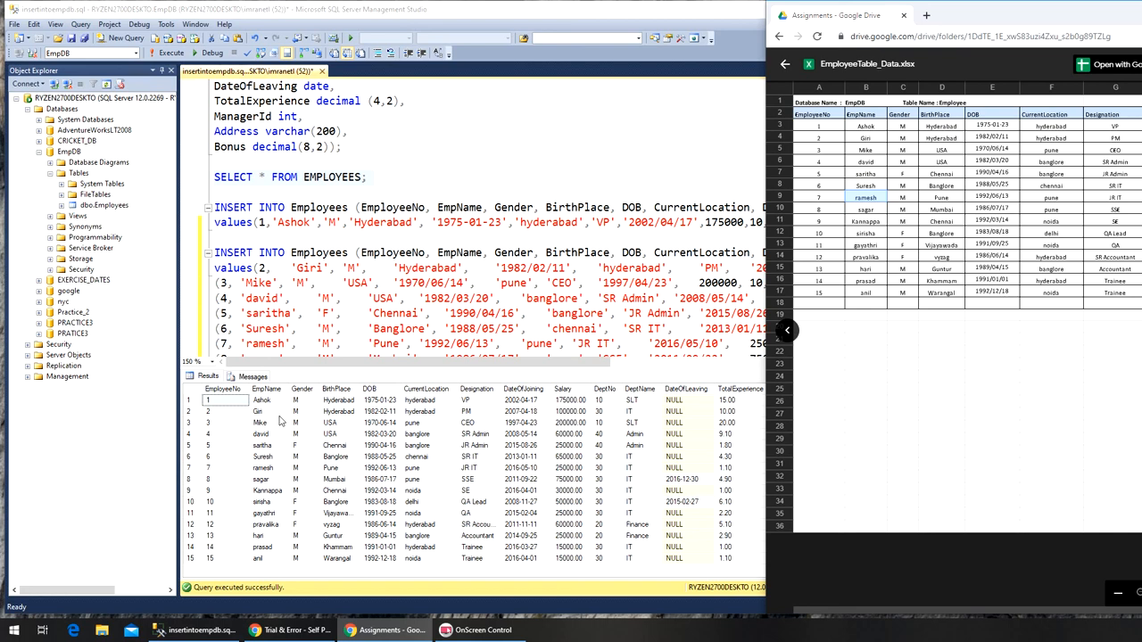
mouse_move(280, 432)
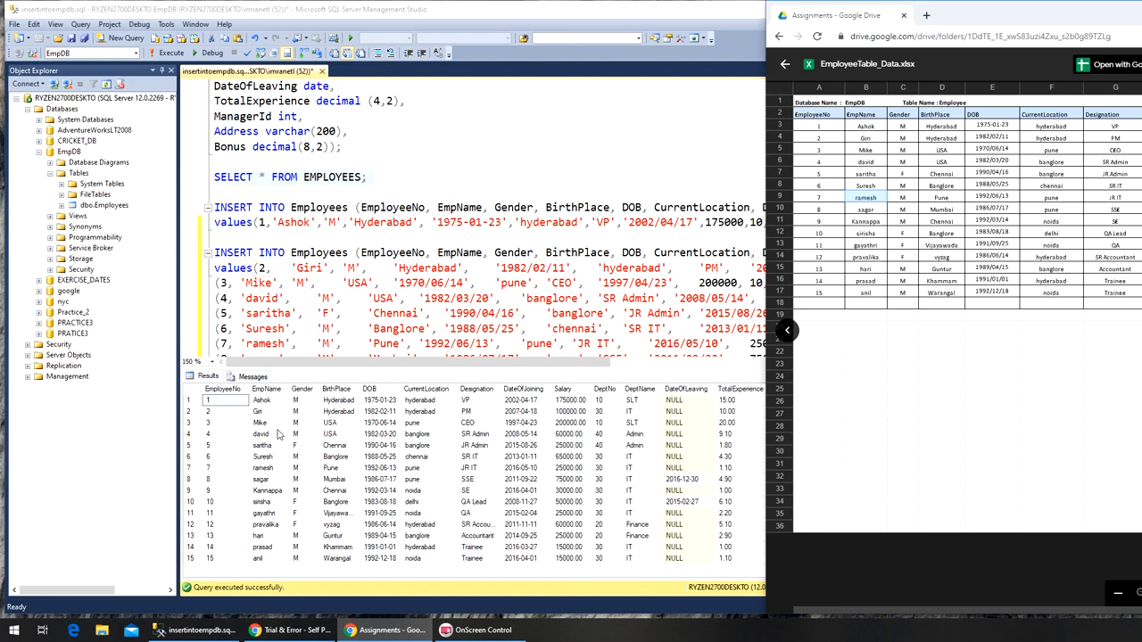
mouse_move(278, 464)
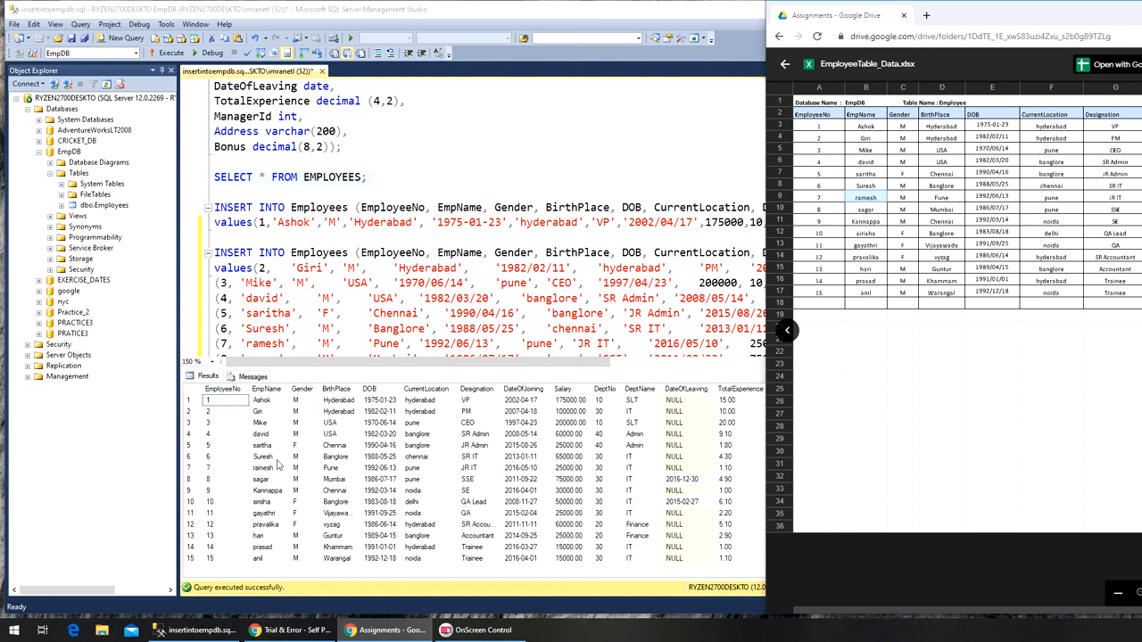
mouse_move(278, 489)
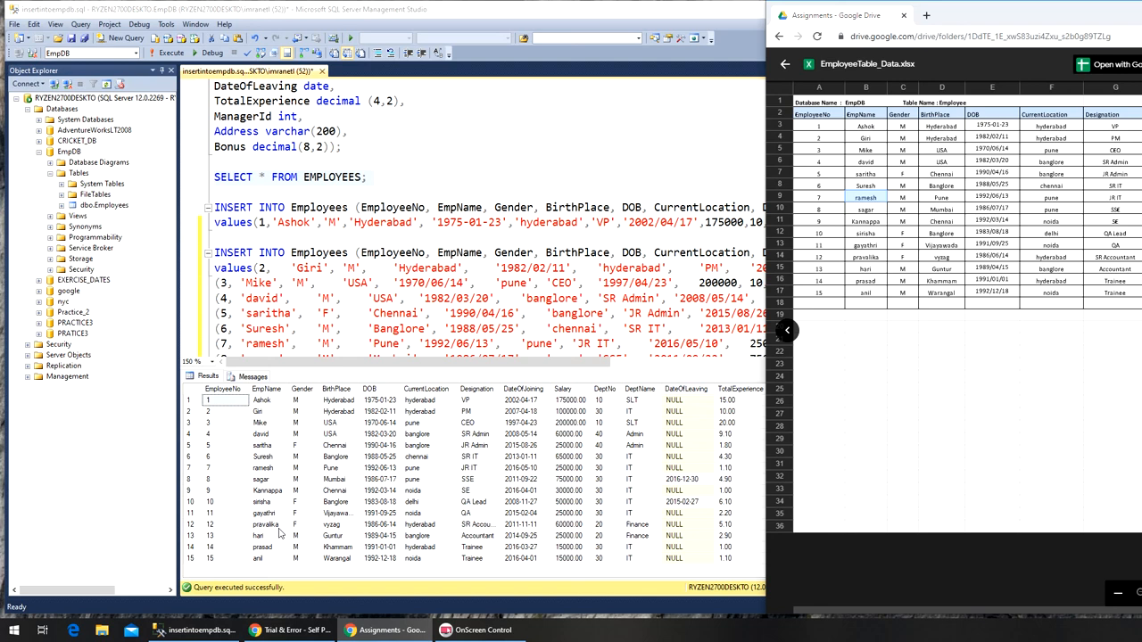
mouse_move(304, 542)
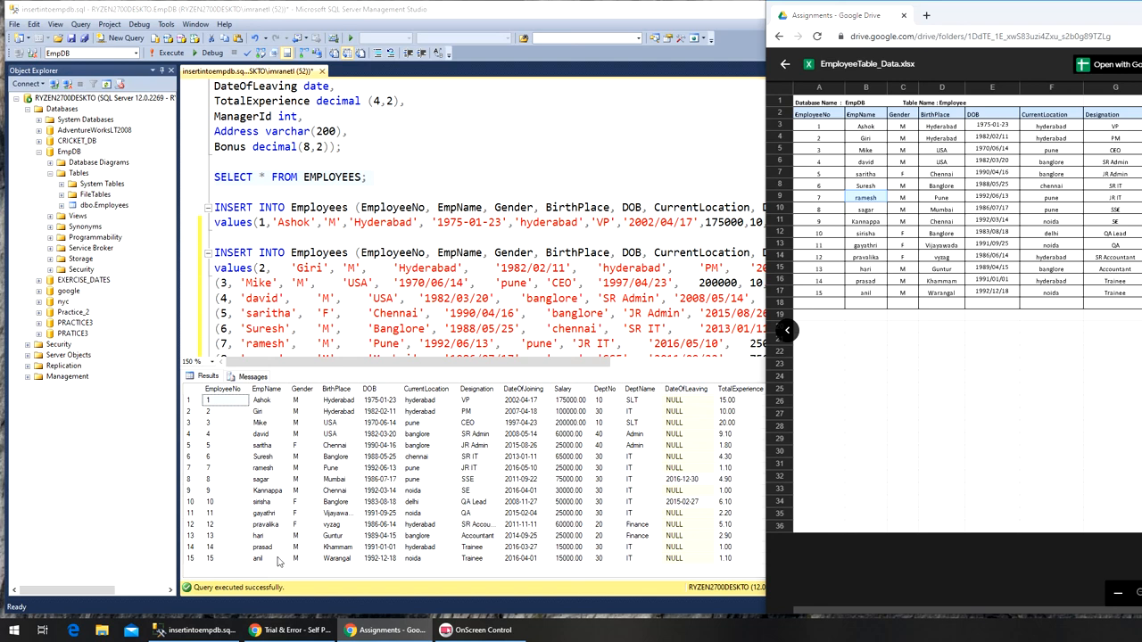
mouse_move(315, 514)
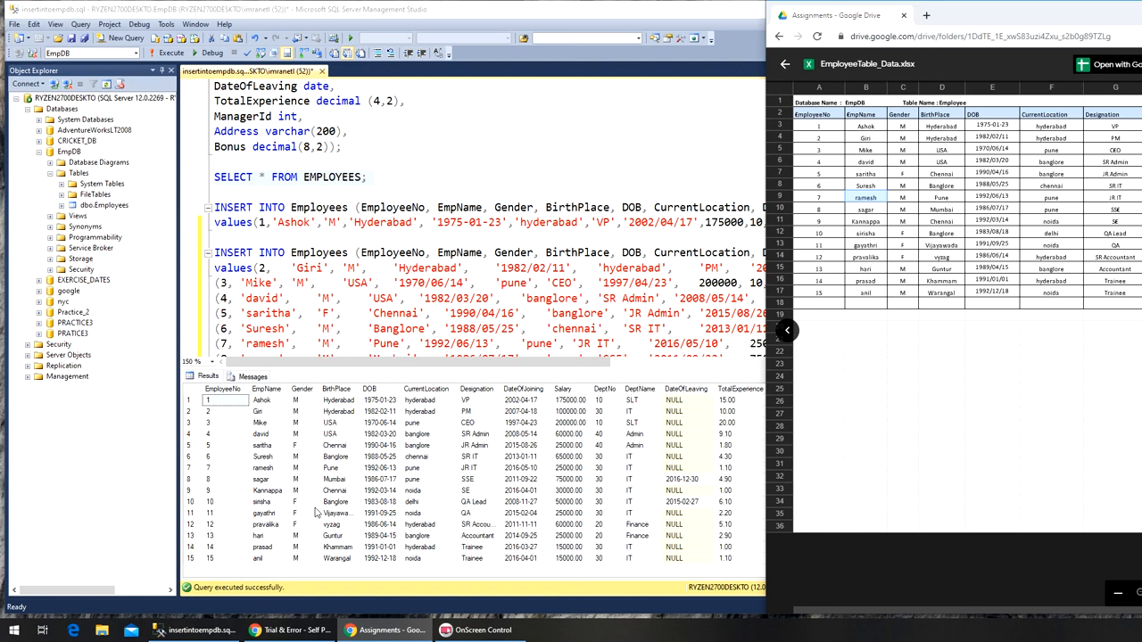
mouse_move(333, 421)
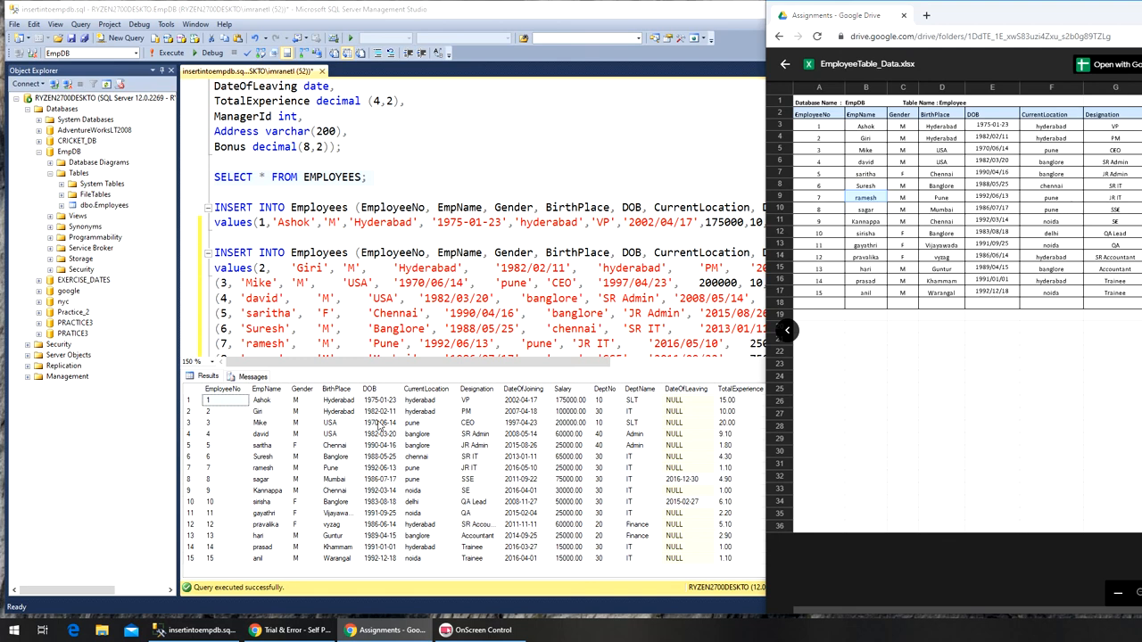
mouse_move(489, 481)
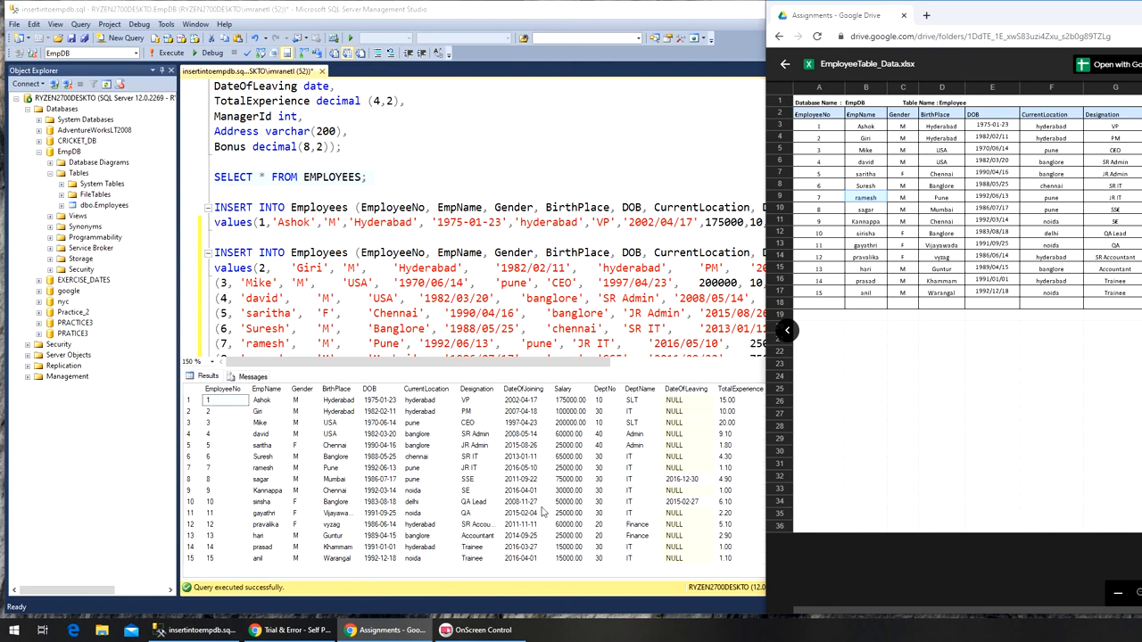
mouse_move(583, 553)
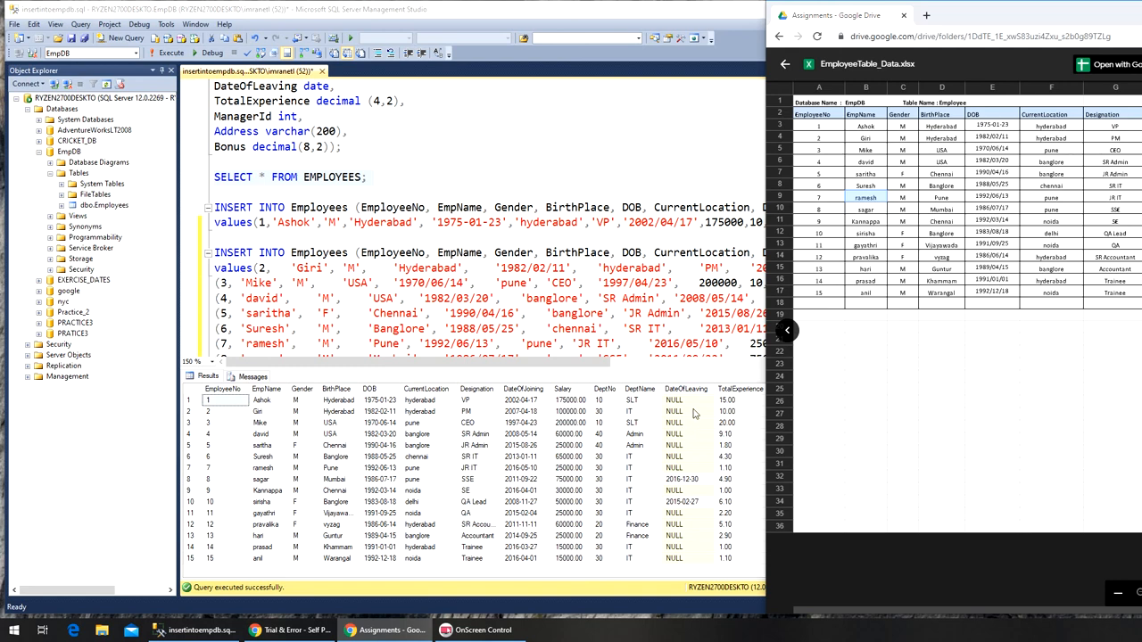
mouse_move(1056, 367)
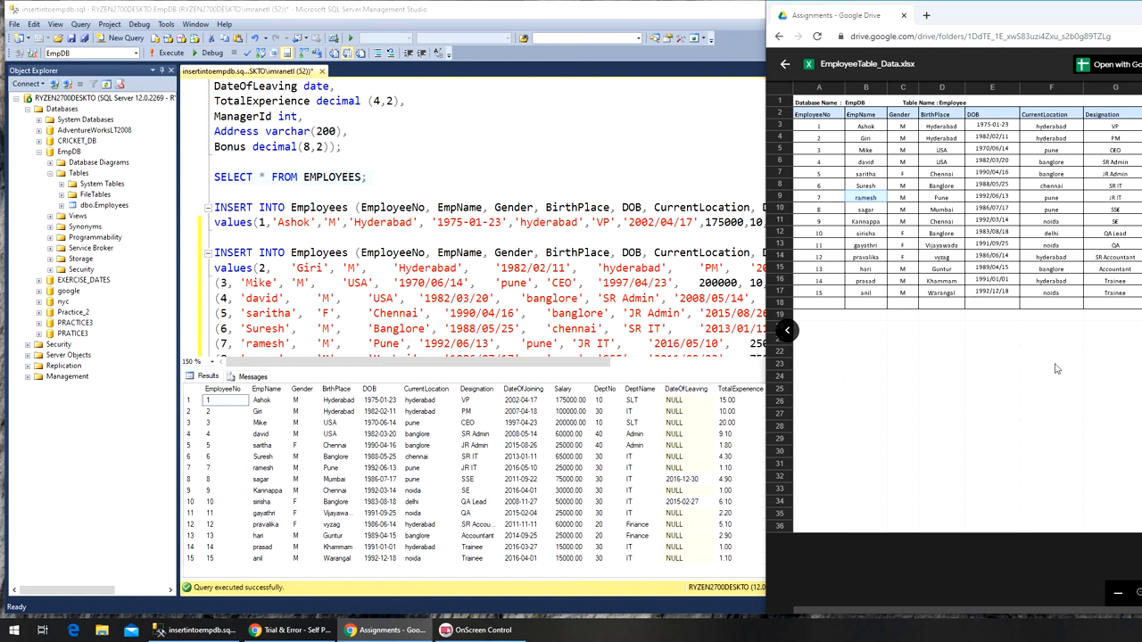